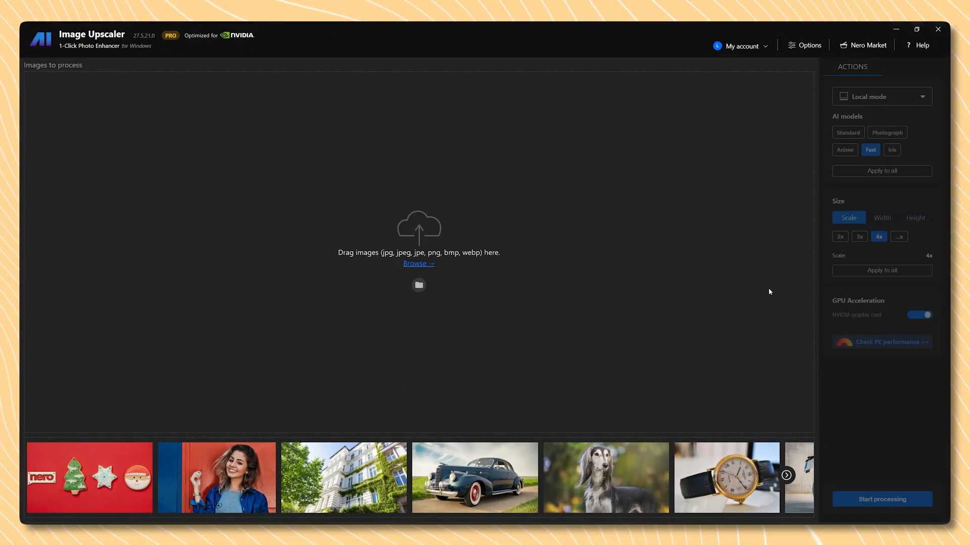
pyautogui.moveTo(607, 250)
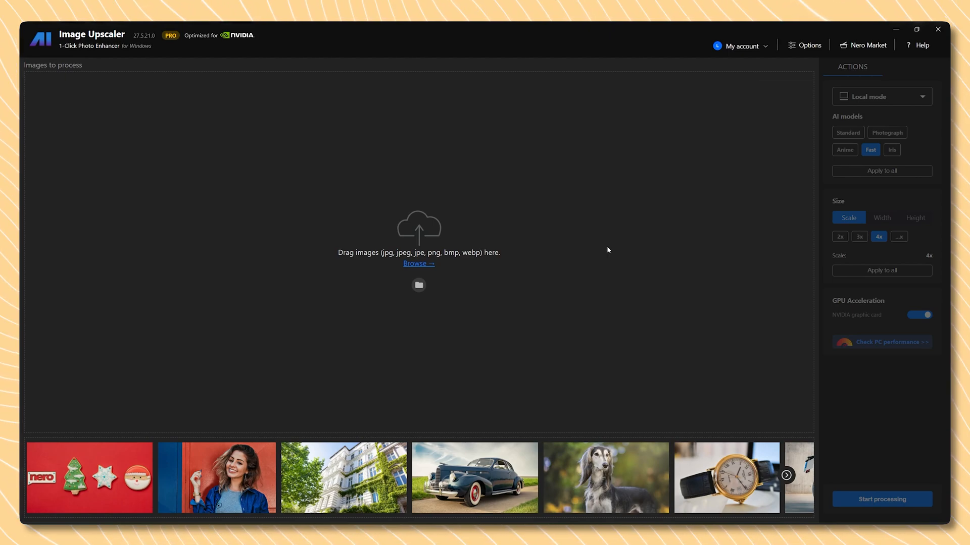
pyautogui.moveTo(660, 109)
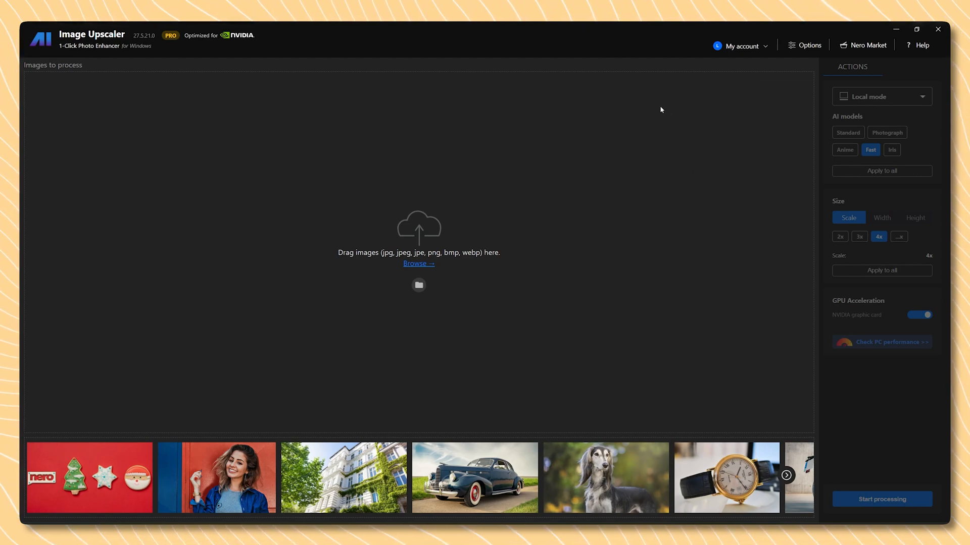
pyautogui.moveTo(809, 44)
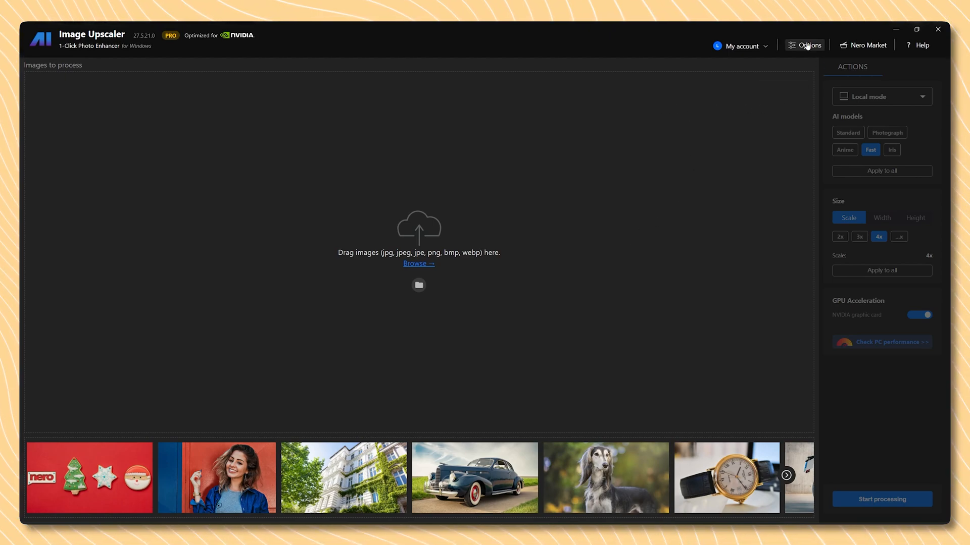
# In Options, toggle Preferred Engine between Online and Local, leaving it on Local mode
pyautogui.click(808, 45)
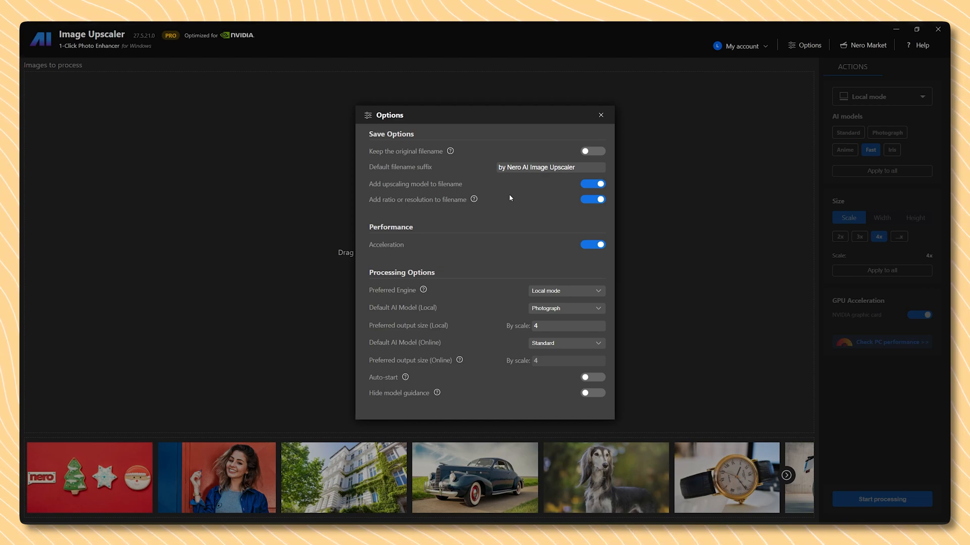
pyautogui.moveTo(425, 220)
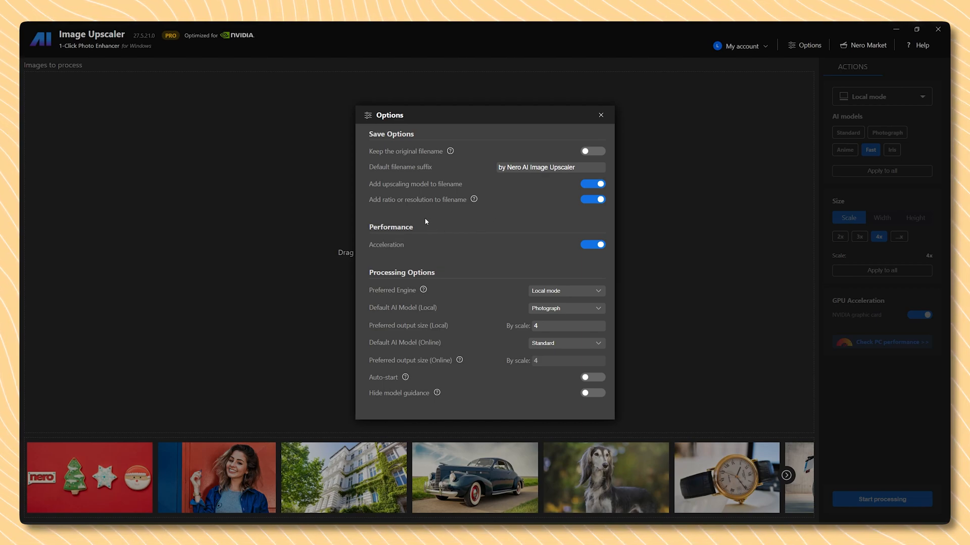
pyautogui.moveTo(403, 252)
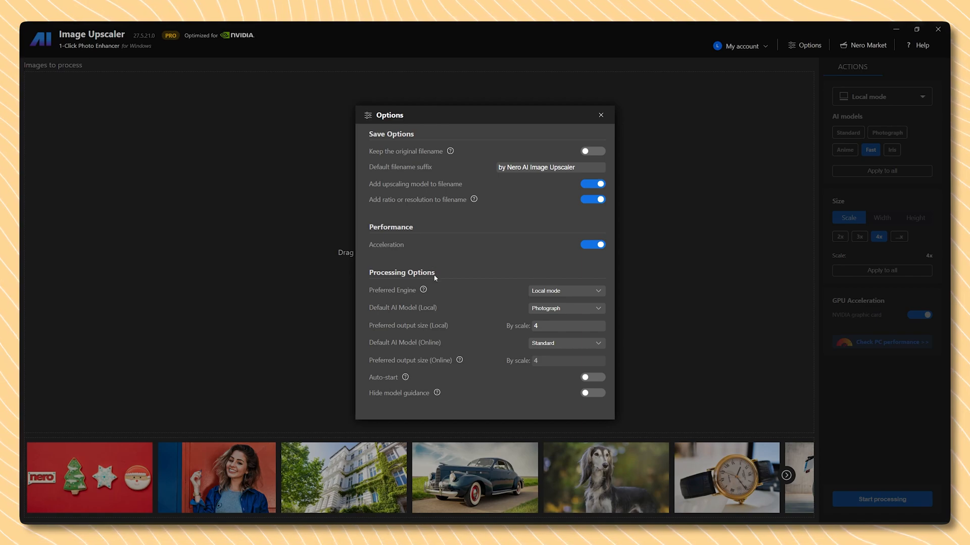
pyautogui.moveTo(475, 276)
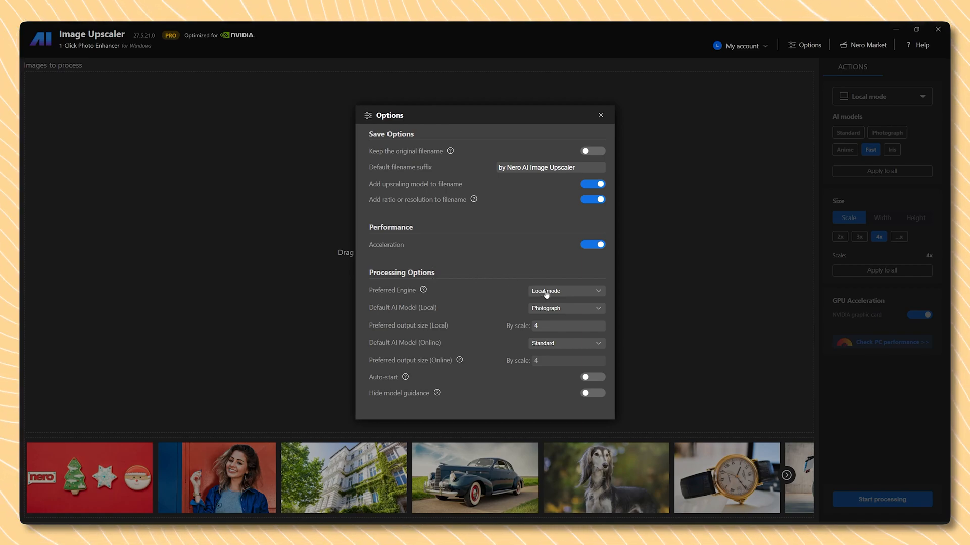
pyautogui.click(565, 291)
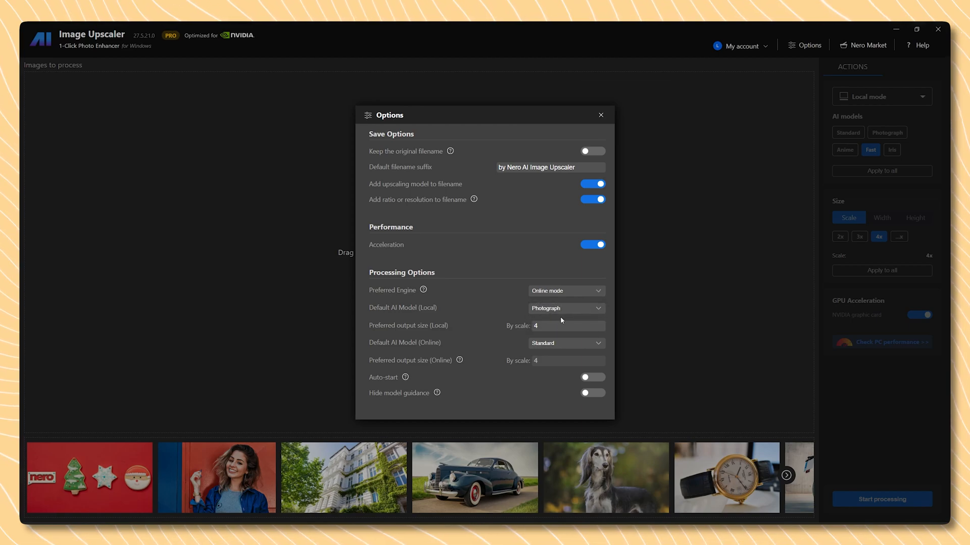
pyautogui.click(564, 291)
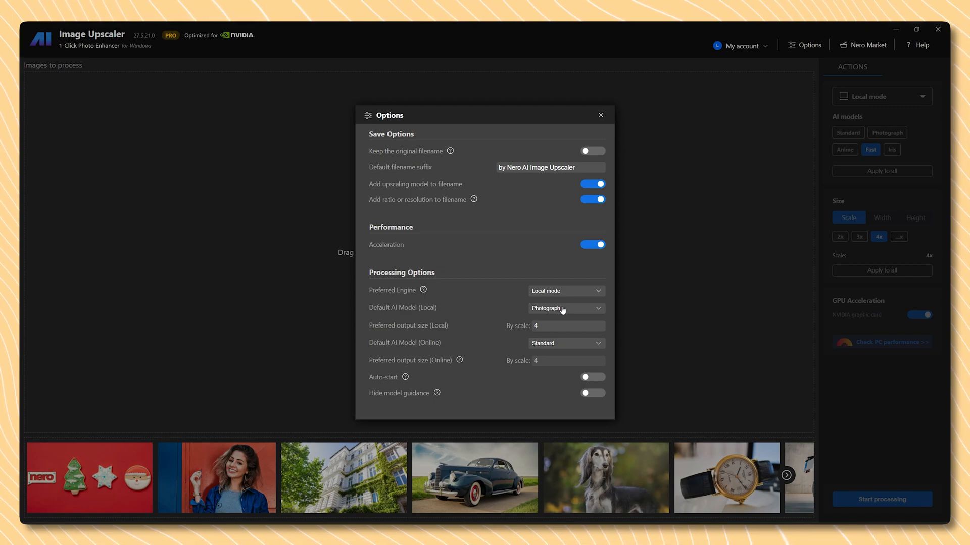
pyautogui.click(565, 291)
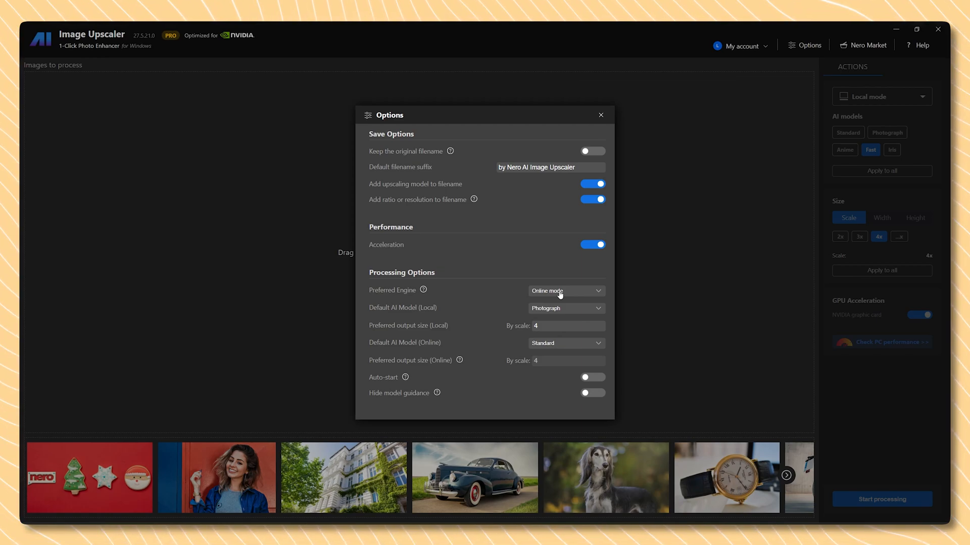
pyautogui.click(563, 291)
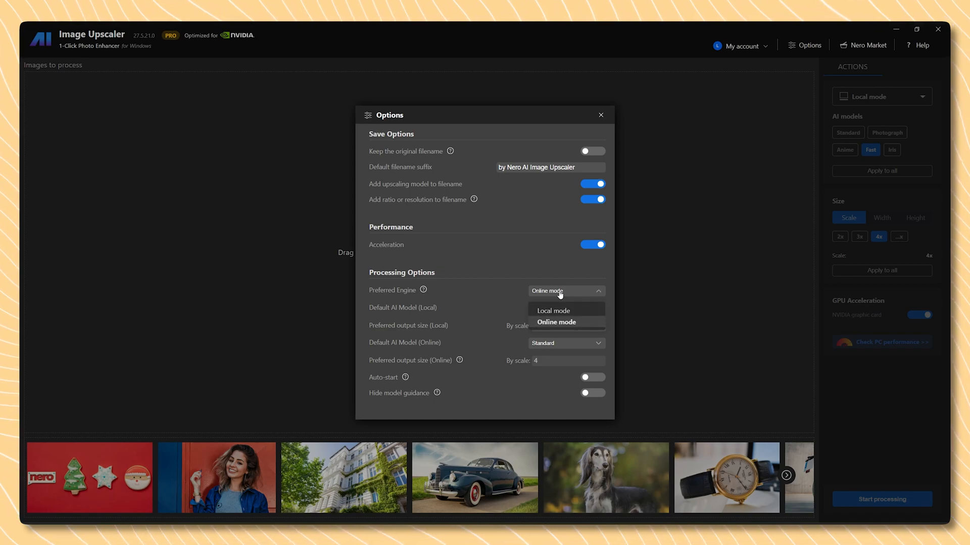
pyautogui.moveTo(557, 311)
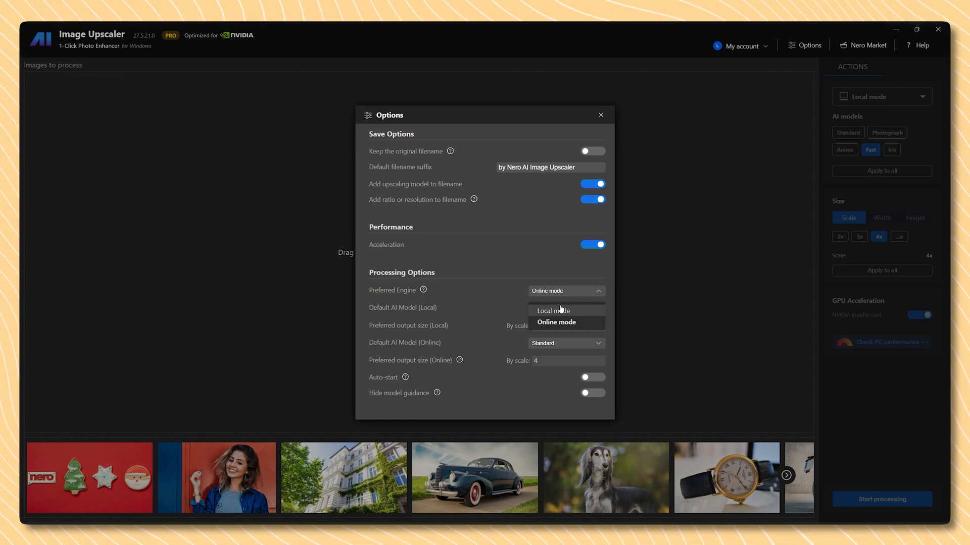
pyautogui.click(551, 310)
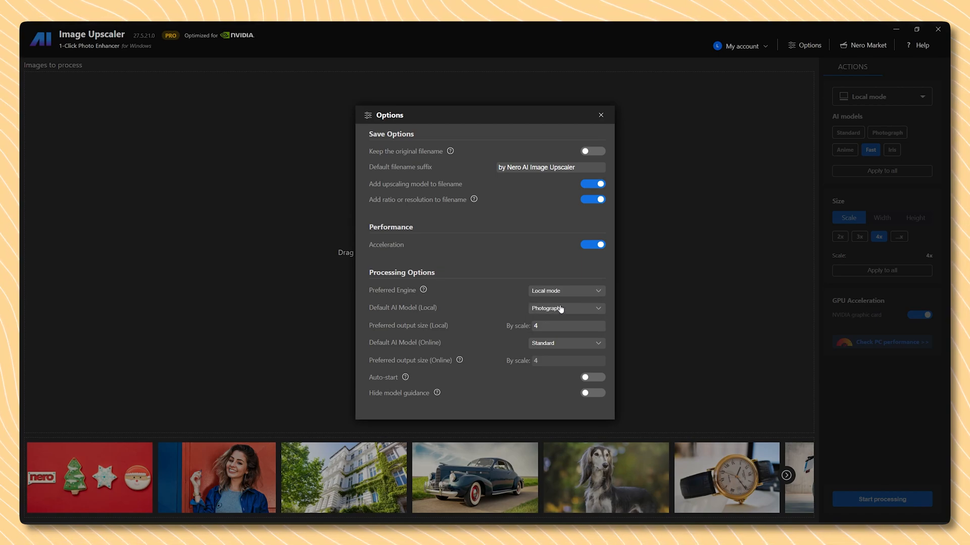
pyautogui.moveTo(503, 306)
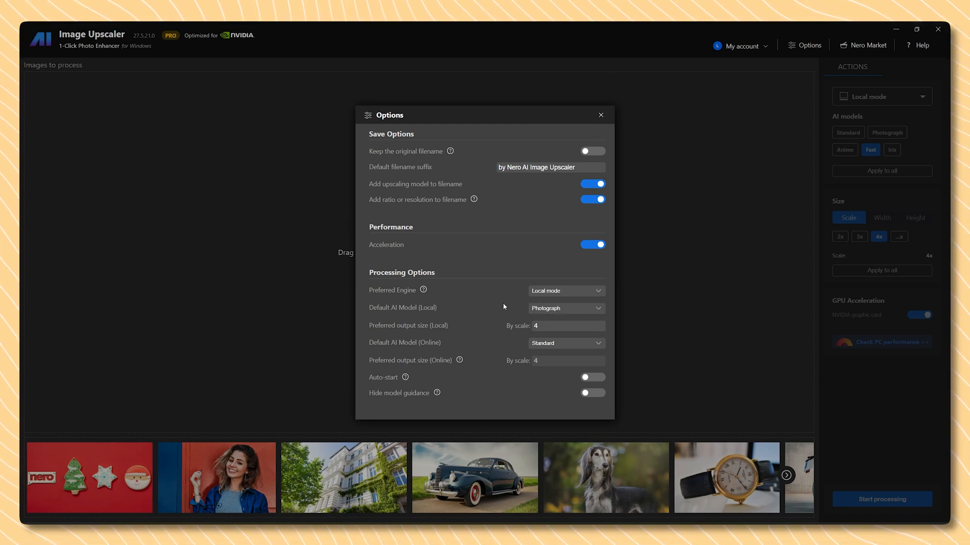
pyautogui.moveTo(466, 312)
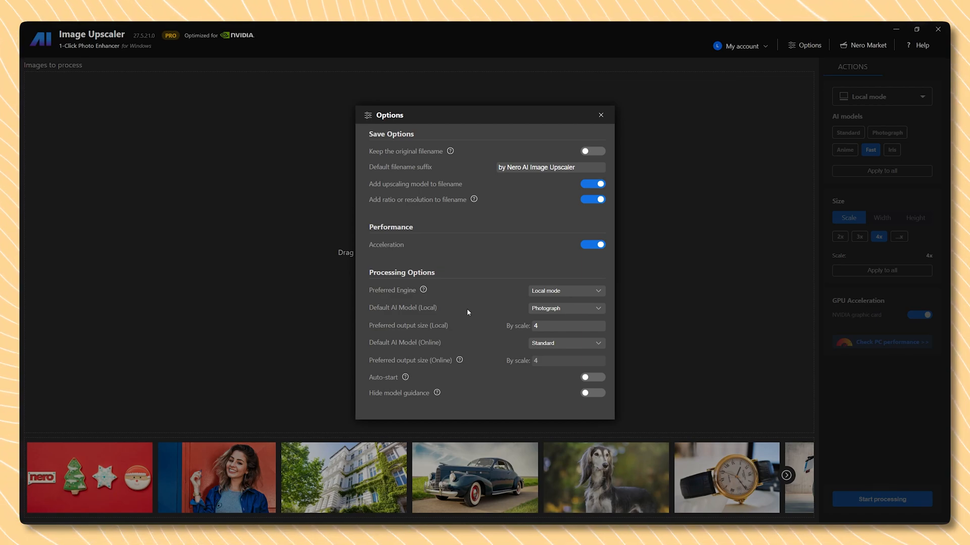
# Set Default AI Model (Local) to Anime and the local preferred output scale to 4
pyautogui.click(564, 308)
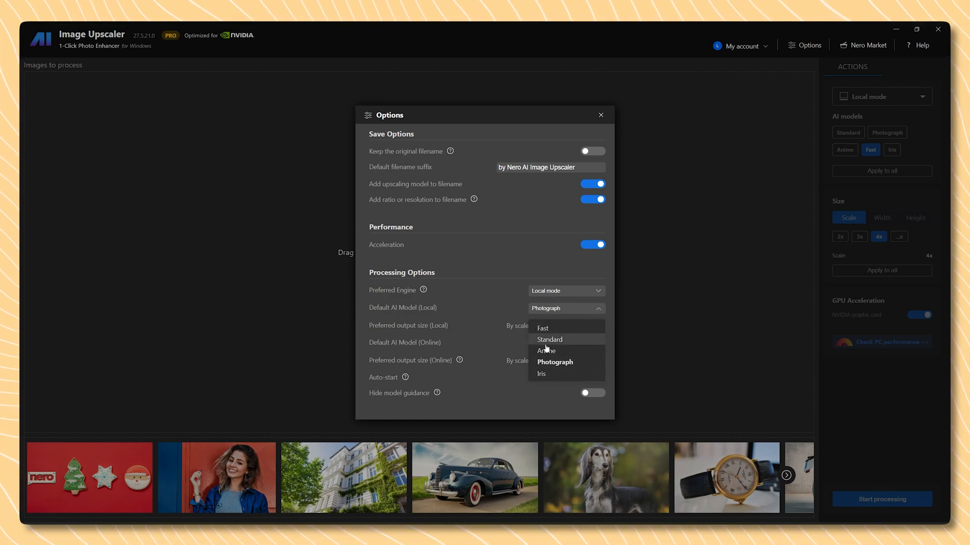
pyautogui.moveTo(559, 353)
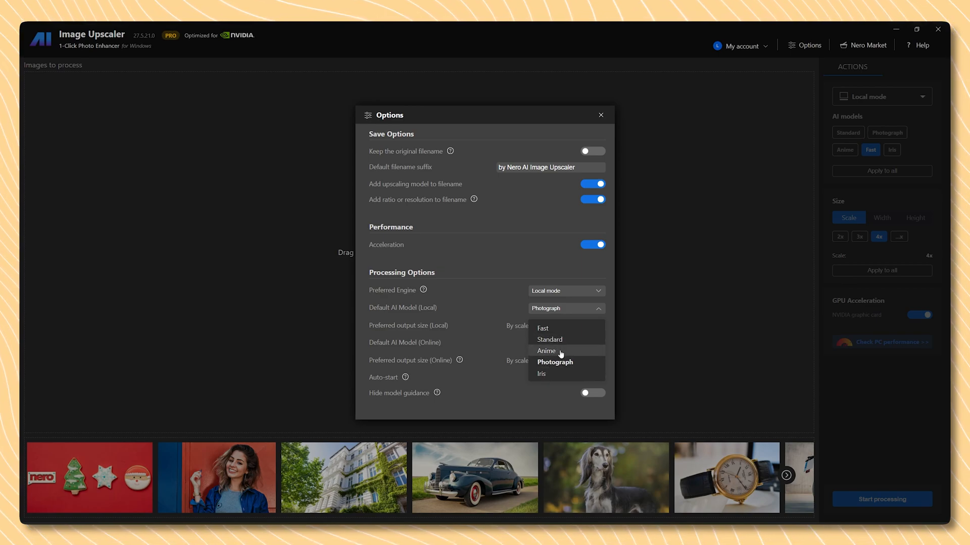
pyautogui.click(546, 351)
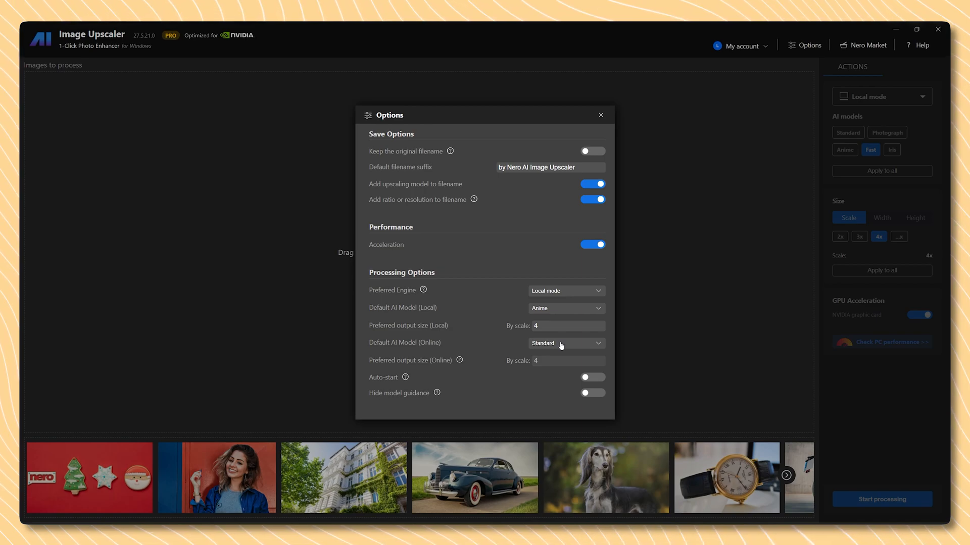
pyautogui.click(565, 308)
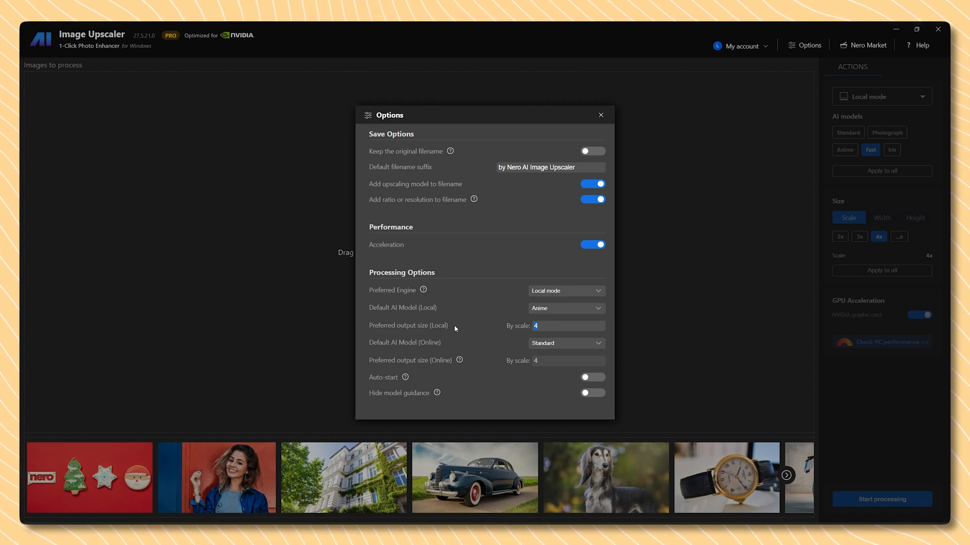
pyautogui.click(568, 325)
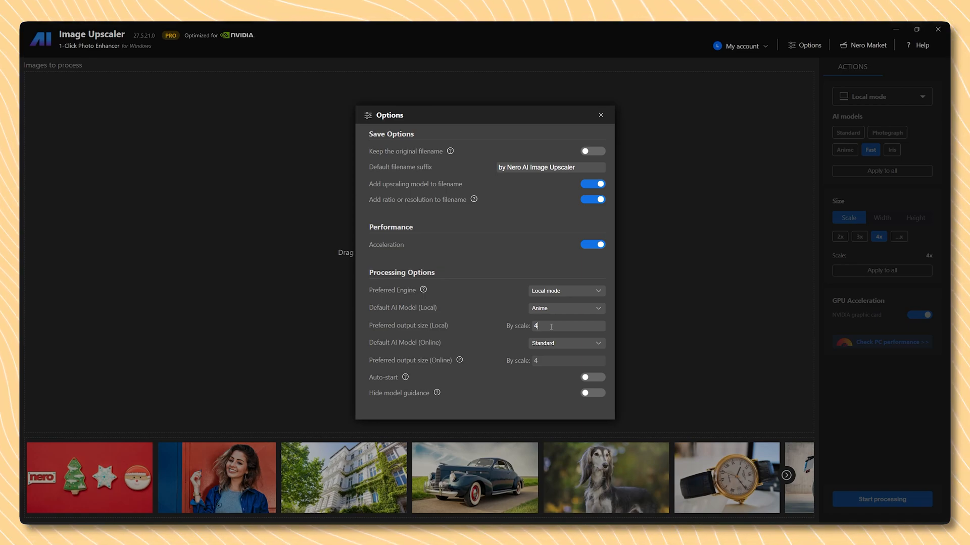
pyautogui.moveTo(546, 345)
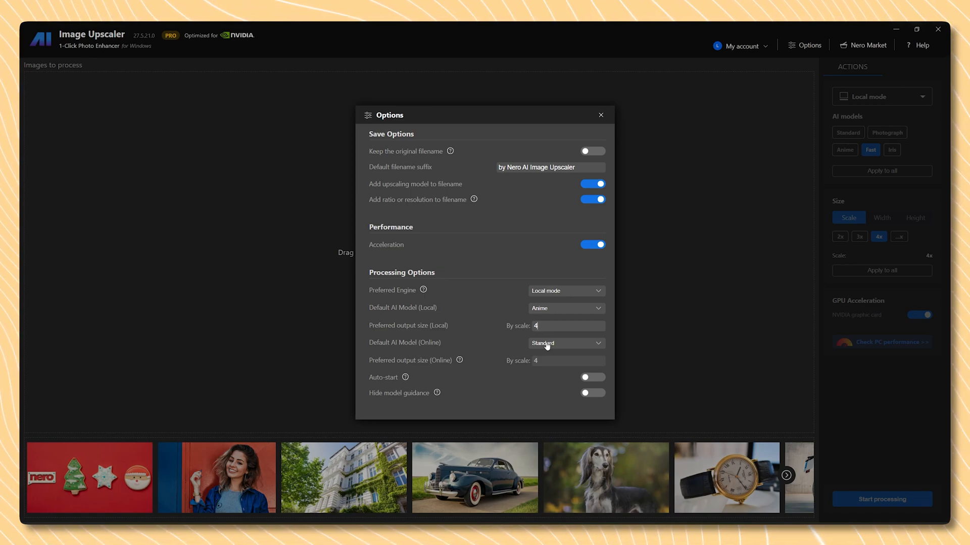
pyautogui.moveTo(455, 349)
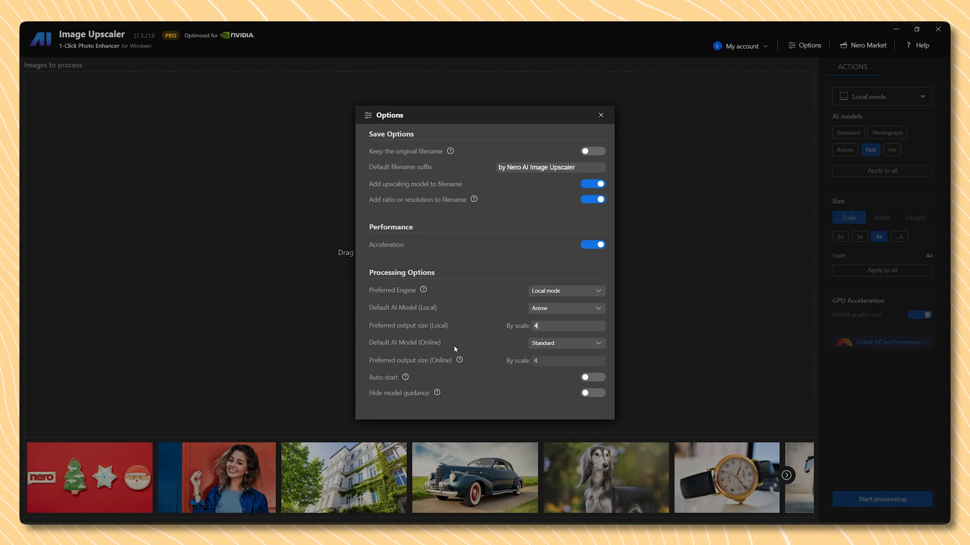
# Try Anime as the default online AI model, then set it back to Standard
pyautogui.click(564, 343)
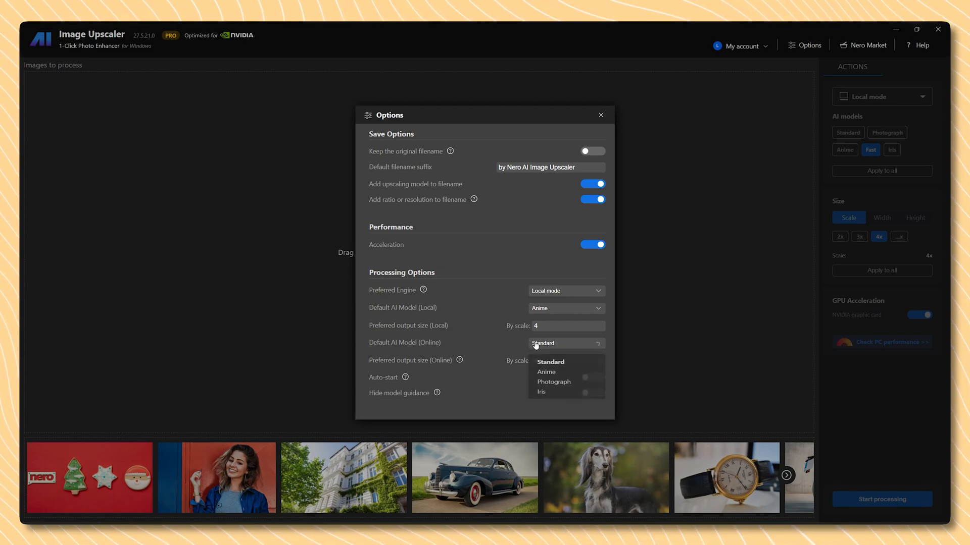
pyautogui.click(546, 372)
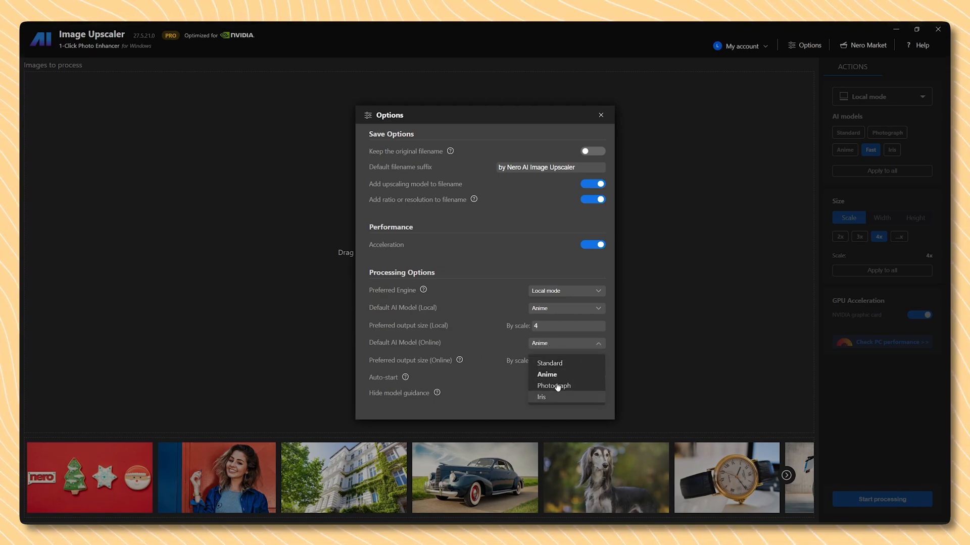
pyautogui.click(549, 363)
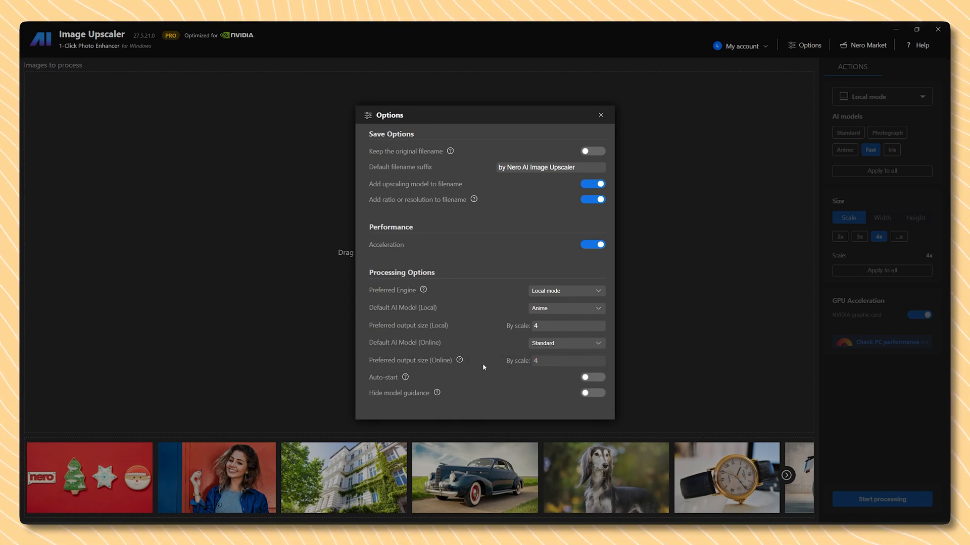
pyautogui.moveTo(405, 378)
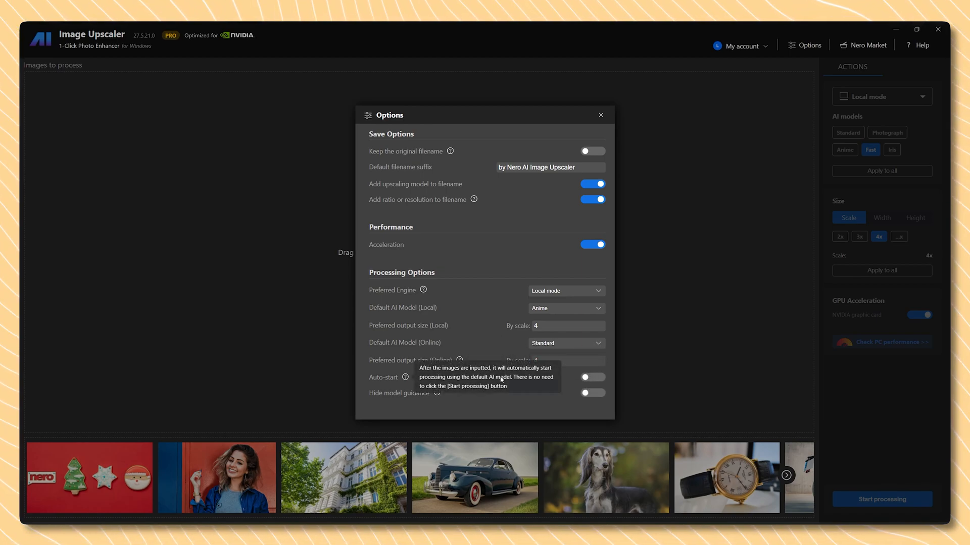
pyautogui.moveTo(513, 344)
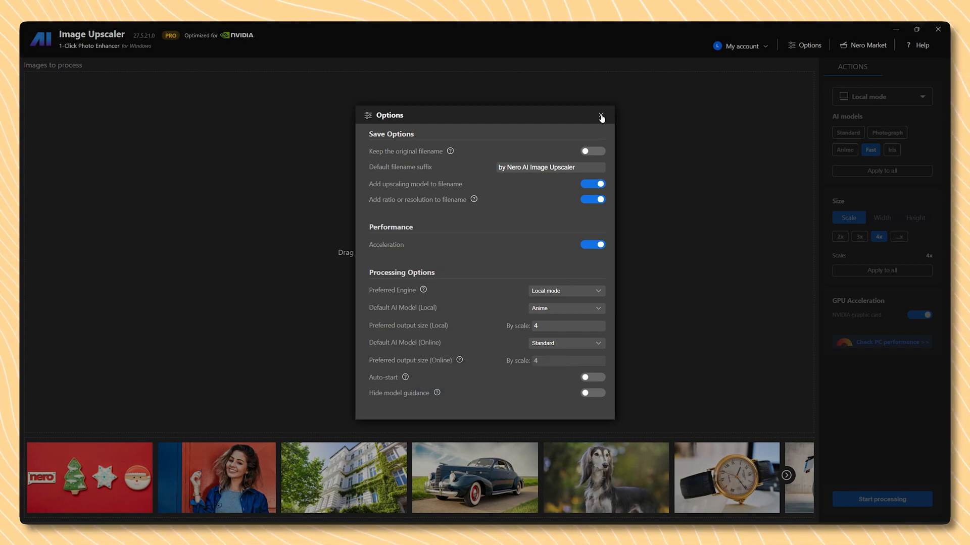
# Close Options and select mpv-shot0104.jpg at the bottom of the Screenshots folder
pyautogui.click(600, 116)
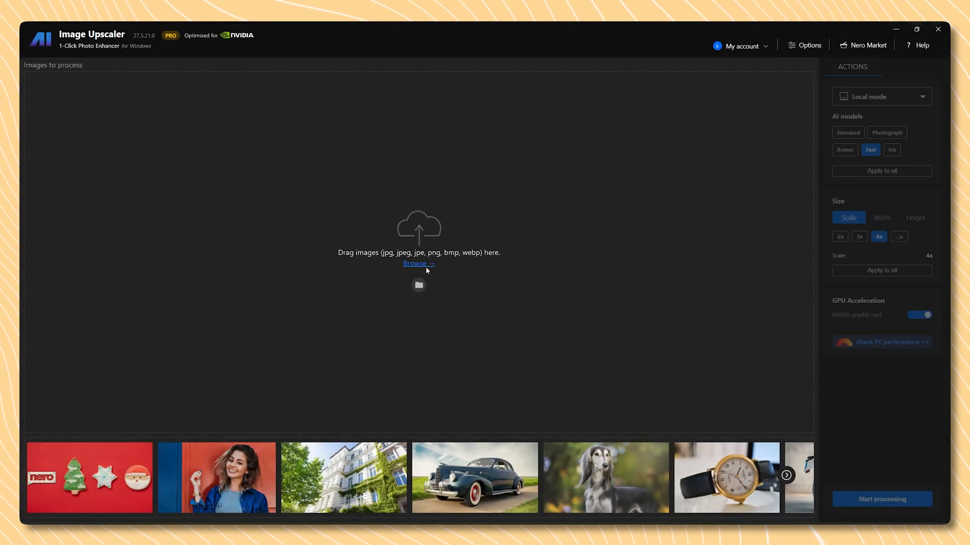
pyautogui.click(418, 264)
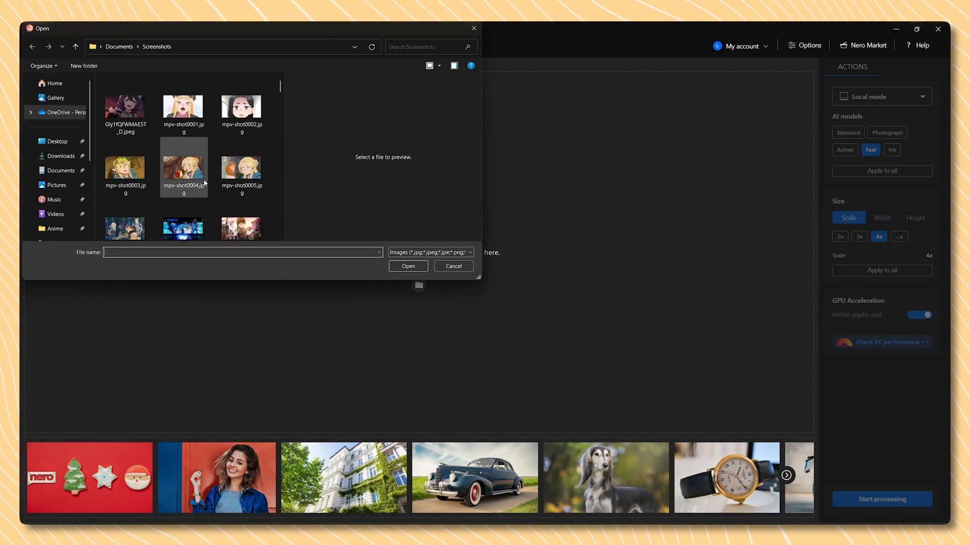
pyautogui.scroll(-3)
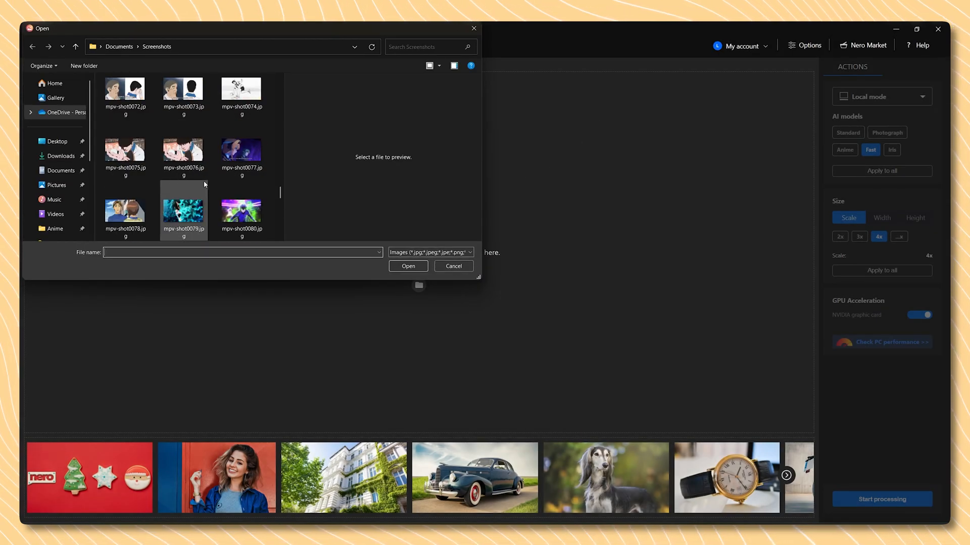
pyautogui.scroll(-3)
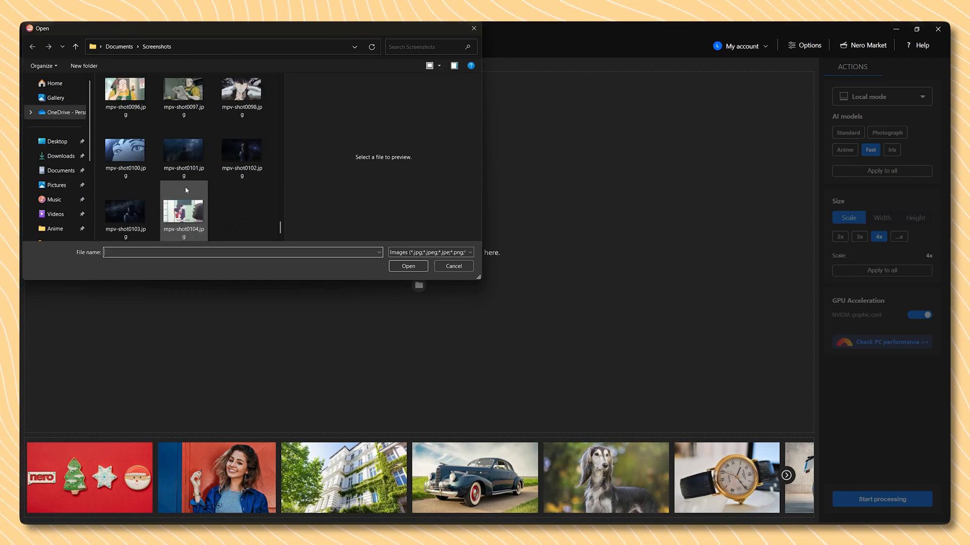
pyautogui.click(184, 209)
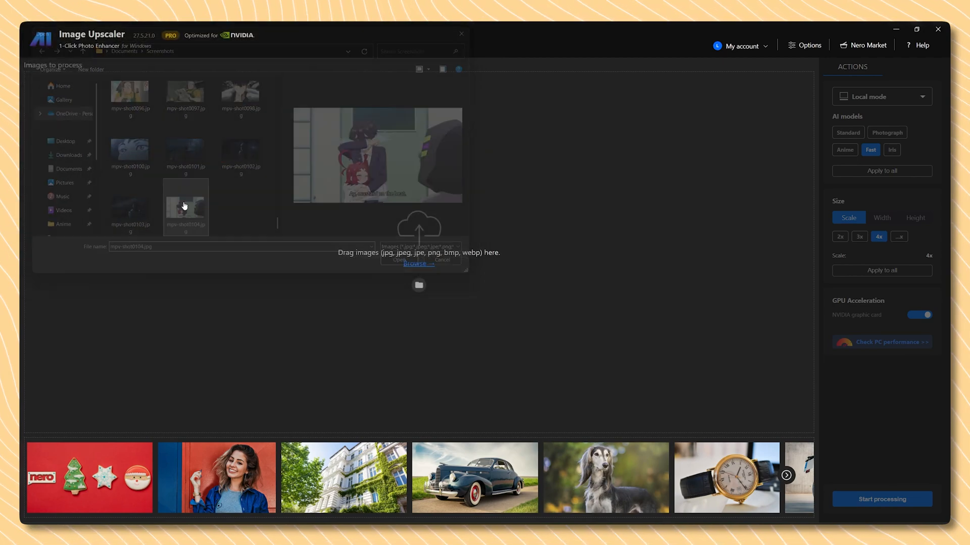
# Load mpv-shot0104.jpg and keep the Anime model selected in the Actions panel
pyautogui.doubleClick(185, 207)
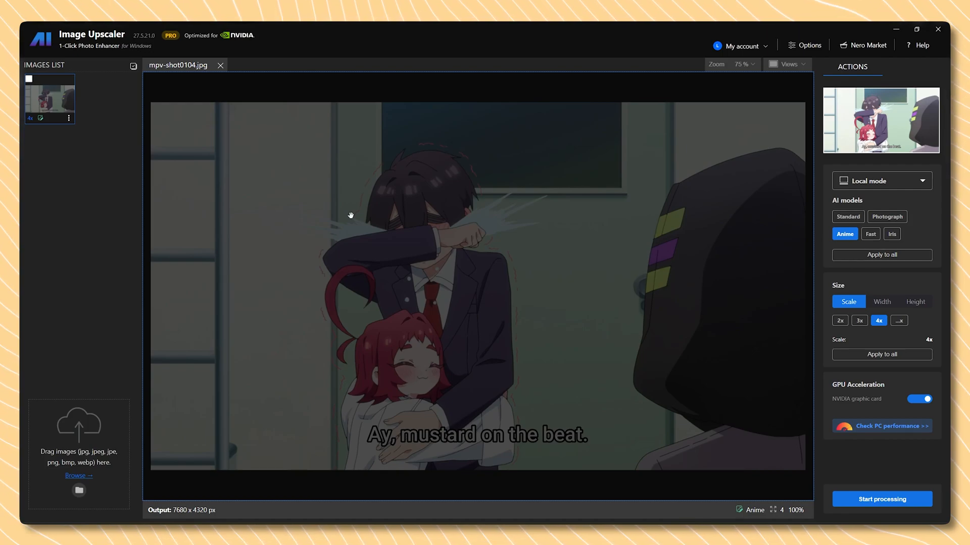
pyautogui.moveTo(441, 268)
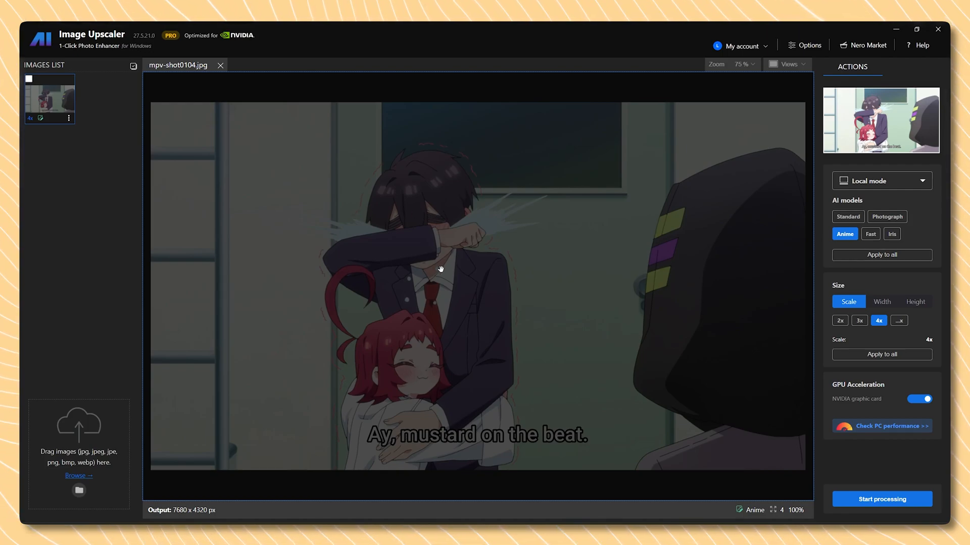
pyautogui.moveTo(771, 194)
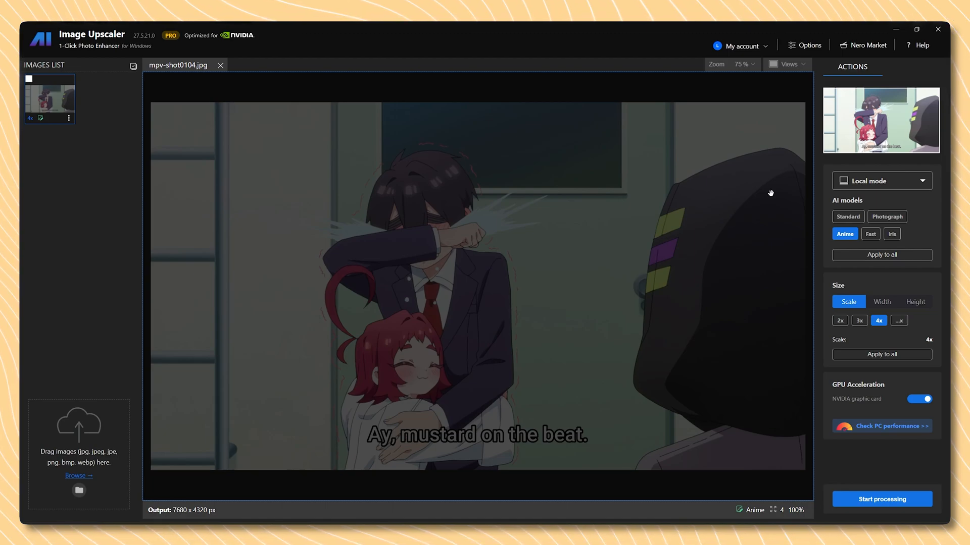
pyautogui.moveTo(621, 192)
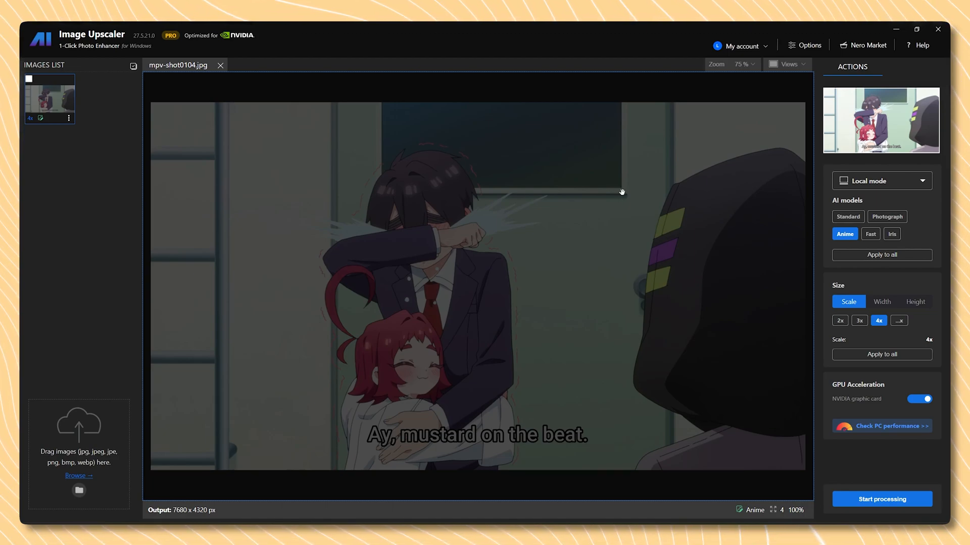
pyautogui.moveTo(623, 186)
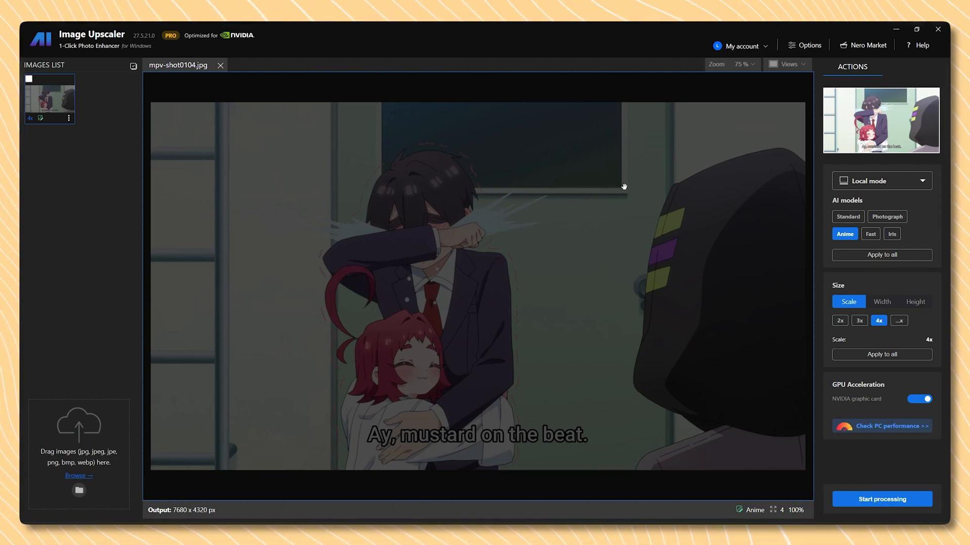
pyautogui.moveTo(609, 215)
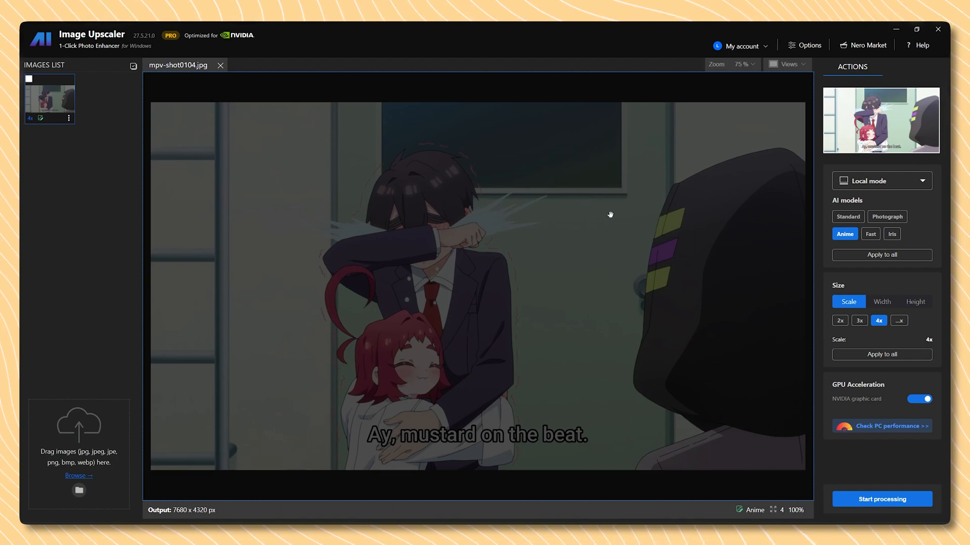
pyautogui.moveTo(776, 194)
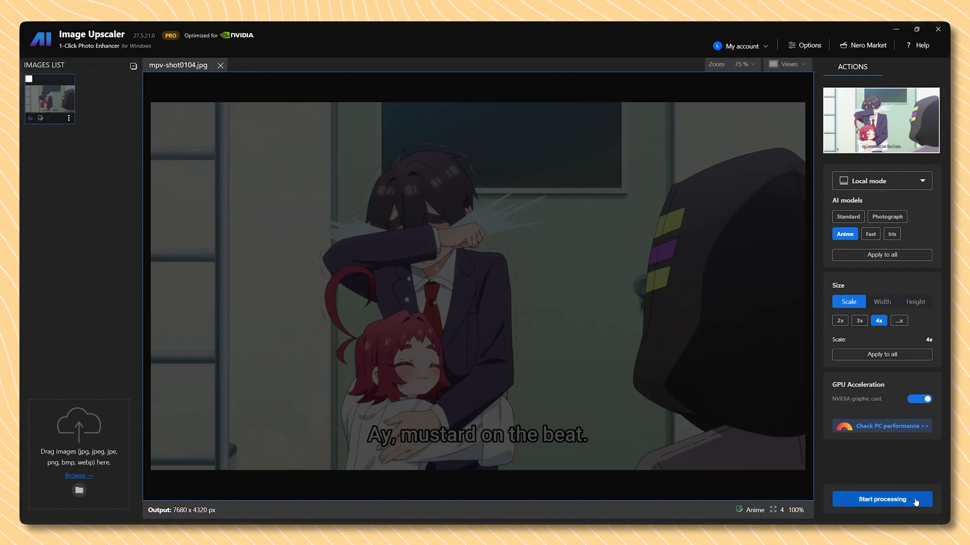
pyautogui.moveTo(794, 232)
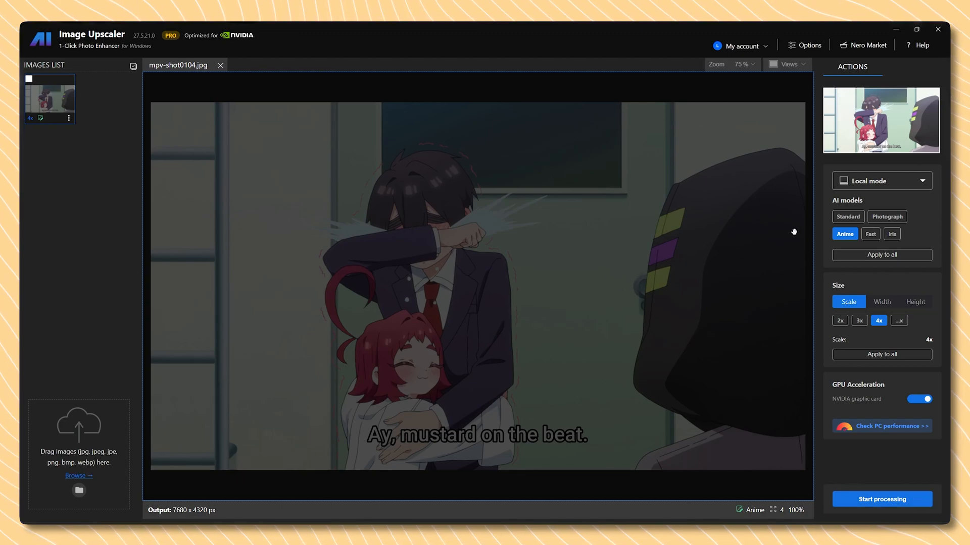
pyautogui.click(880, 181)
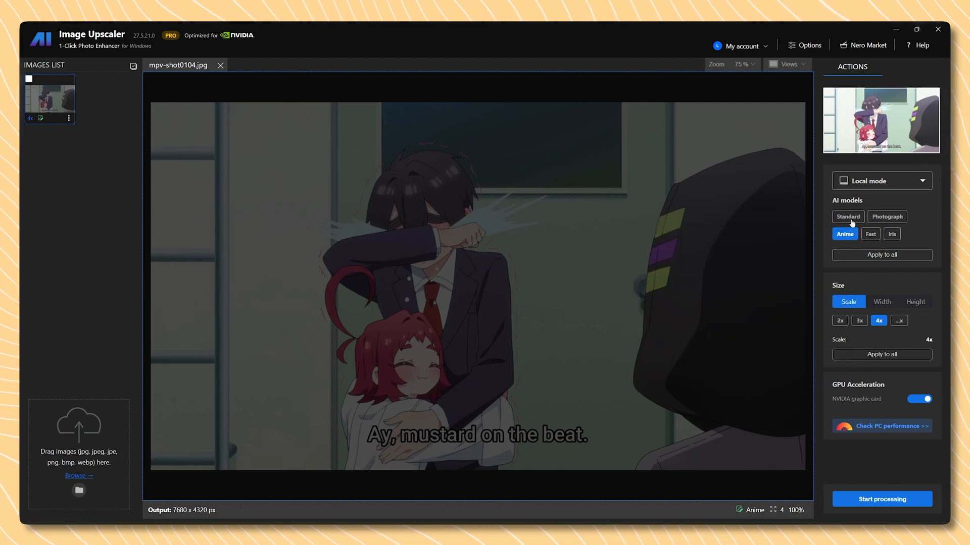
pyautogui.moveTo(844, 234)
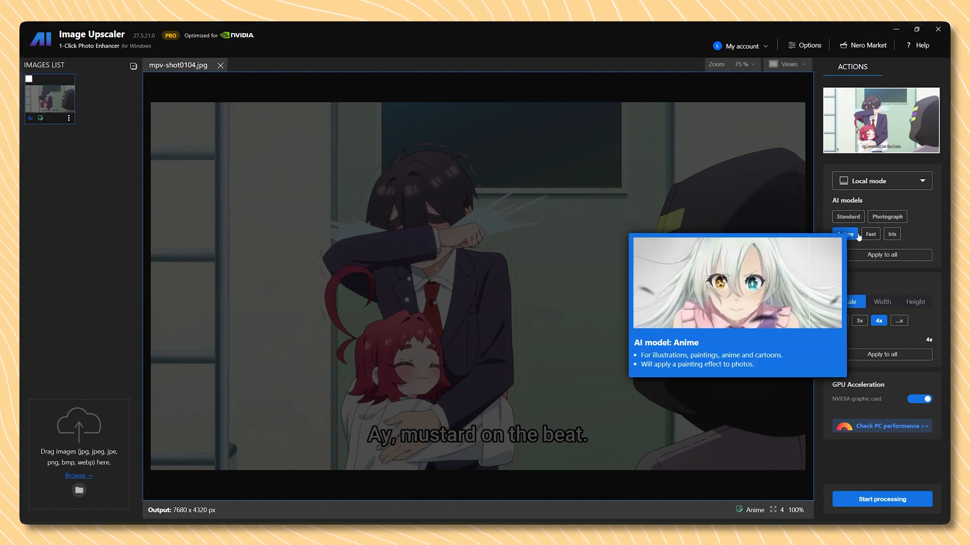
pyautogui.moveTo(887, 216)
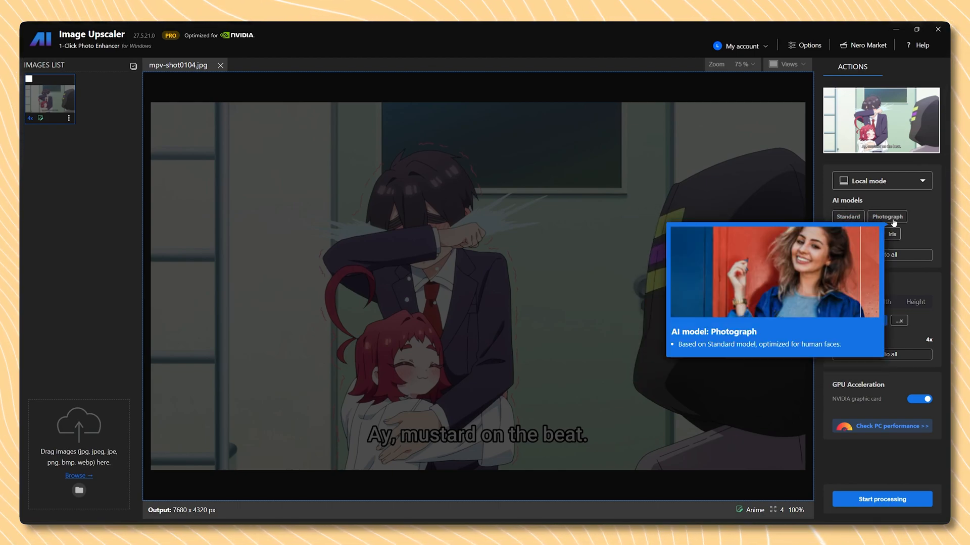
pyautogui.moveTo(849, 234)
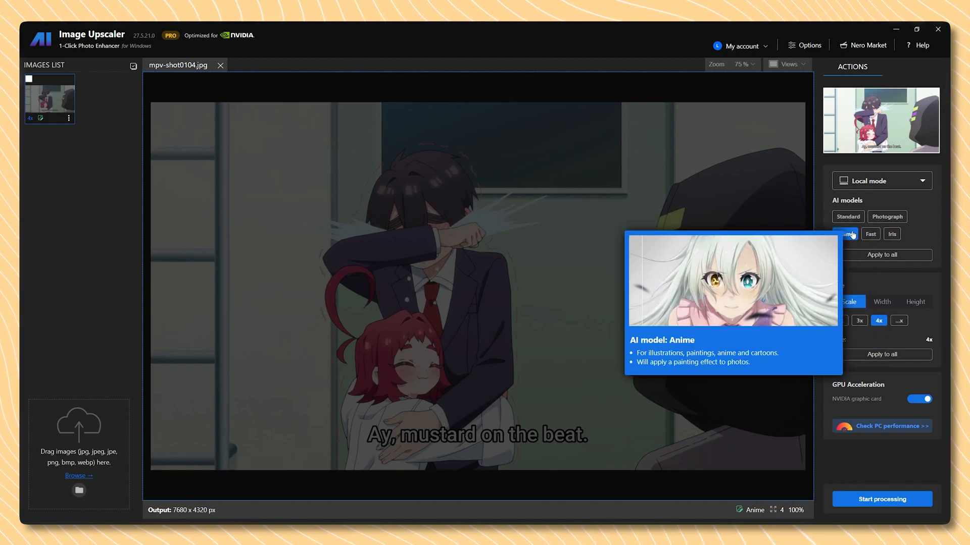
pyautogui.click(845, 234)
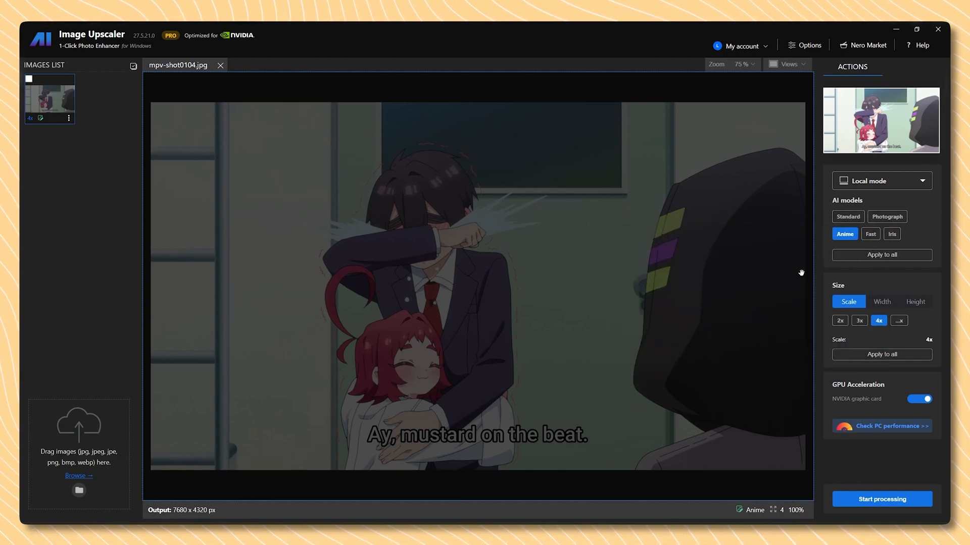
pyautogui.moveTo(864, 276)
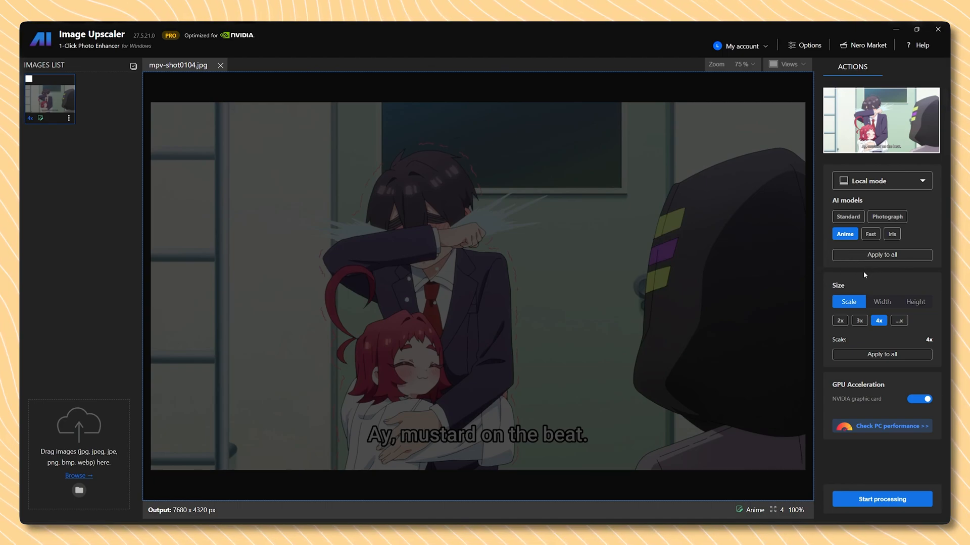
pyautogui.moveTo(80, 416)
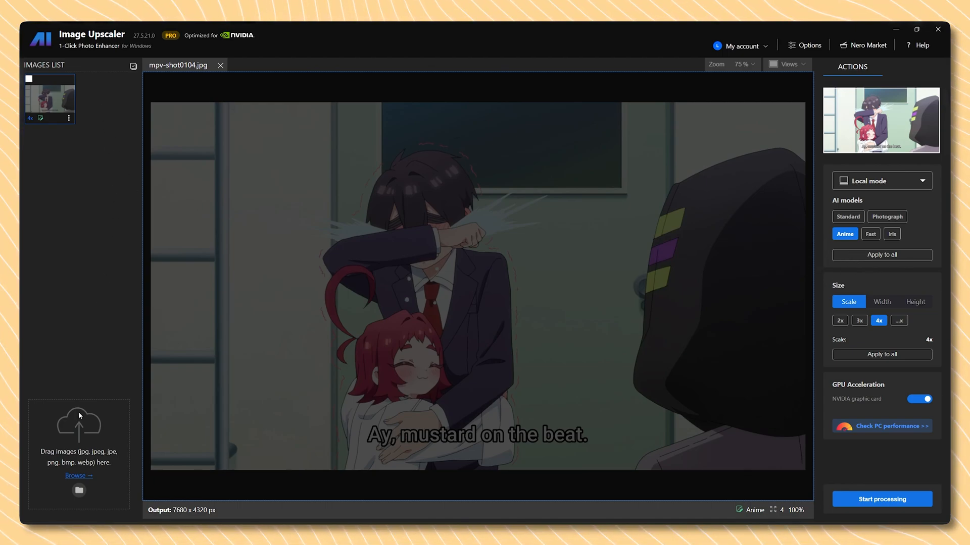
pyautogui.moveTo(42, 291)
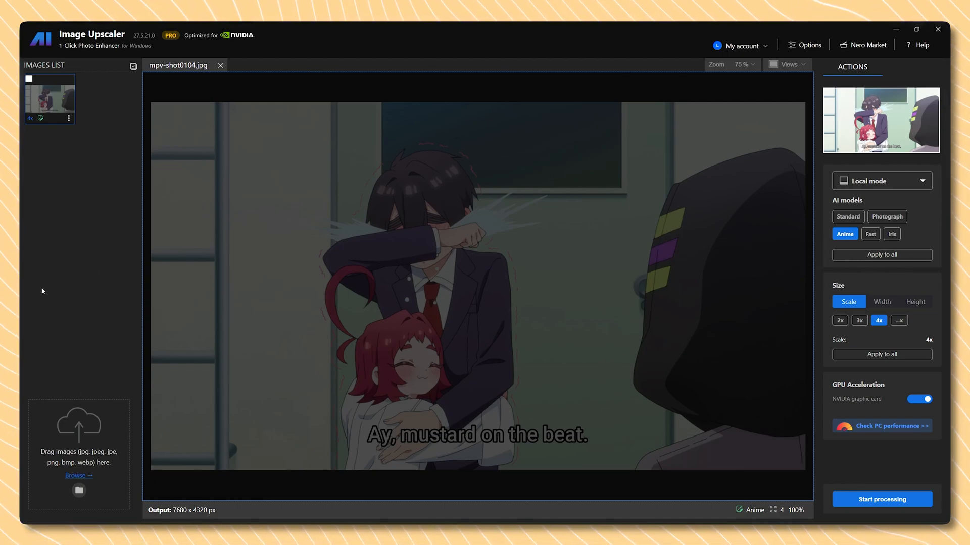
pyautogui.moveTo(881, 254)
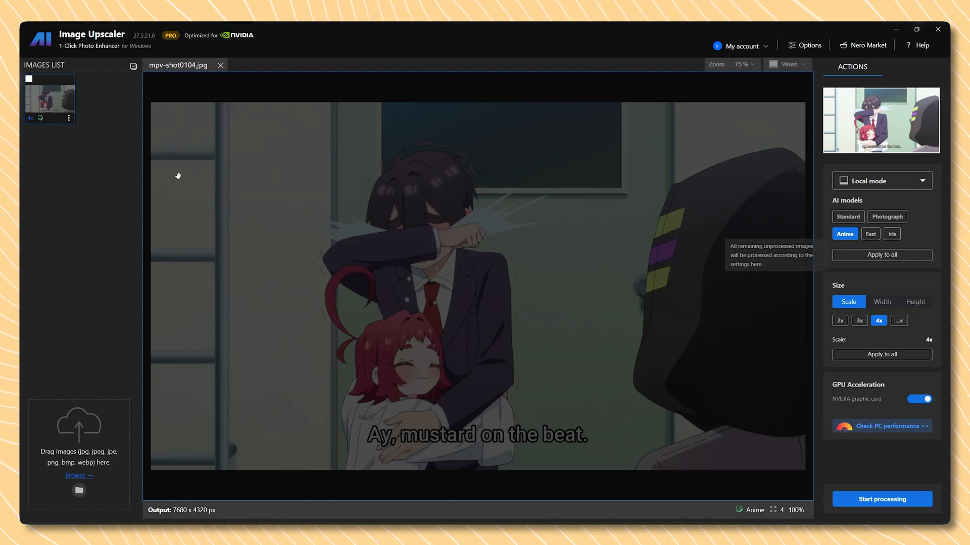
pyautogui.moveTo(694, 258)
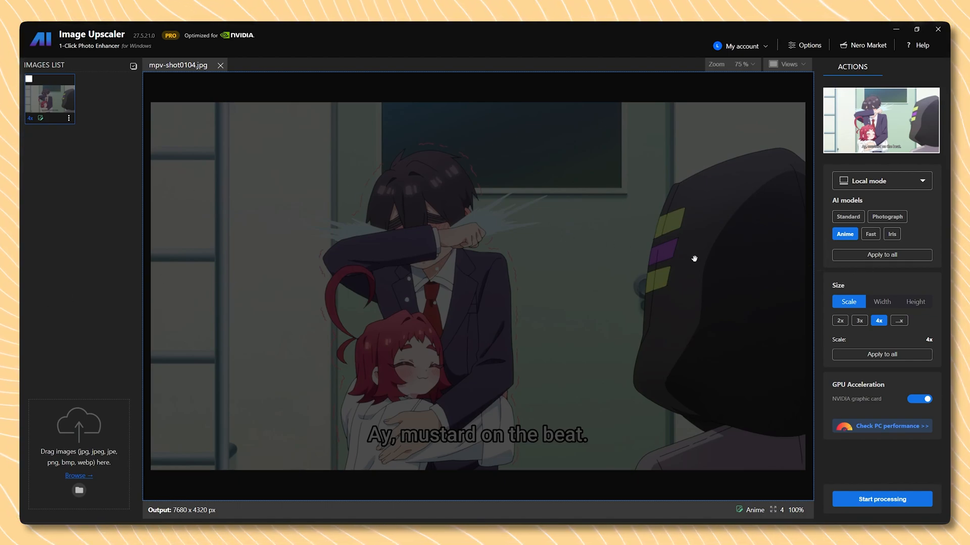
pyautogui.moveTo(860, 294)
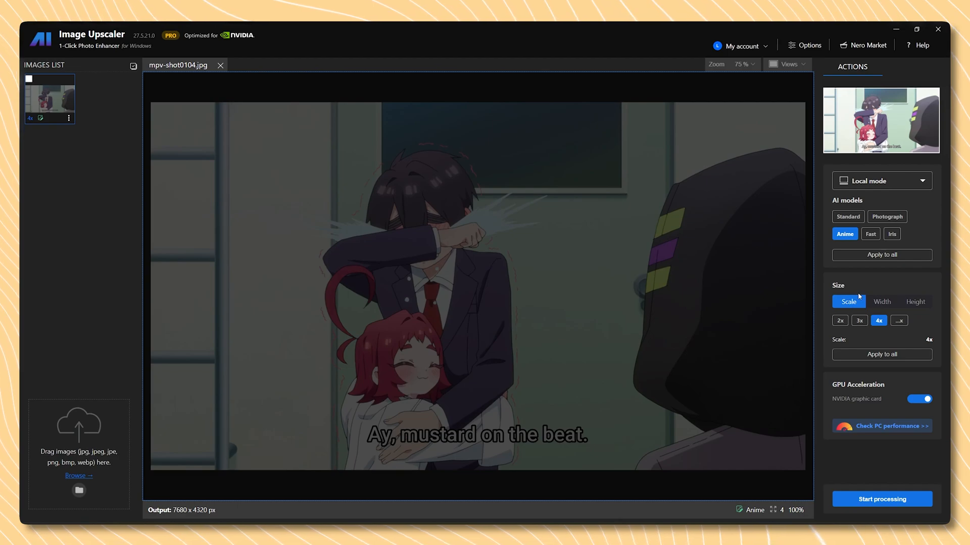
pyautogui.moveTo(873, 280)
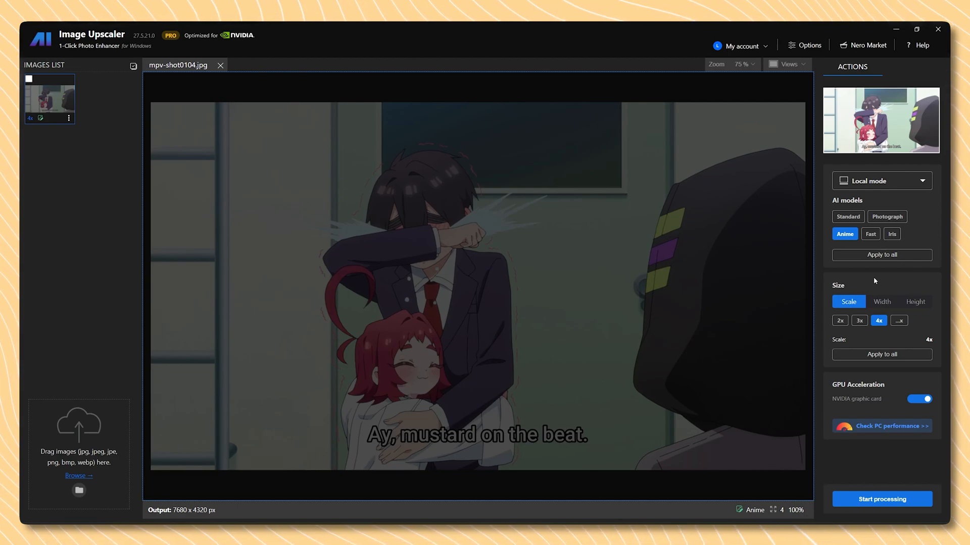
# Browse width, height and custom scale sizing, settling on a 4x scale (7680 x 4320 px)
pyautogui.click(881, 301)
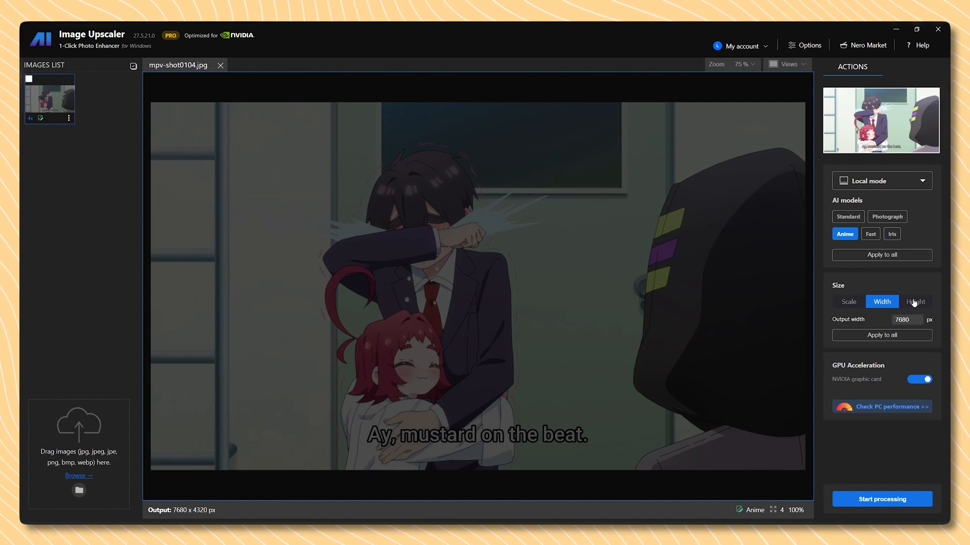
pyautogui.click(915, 302)
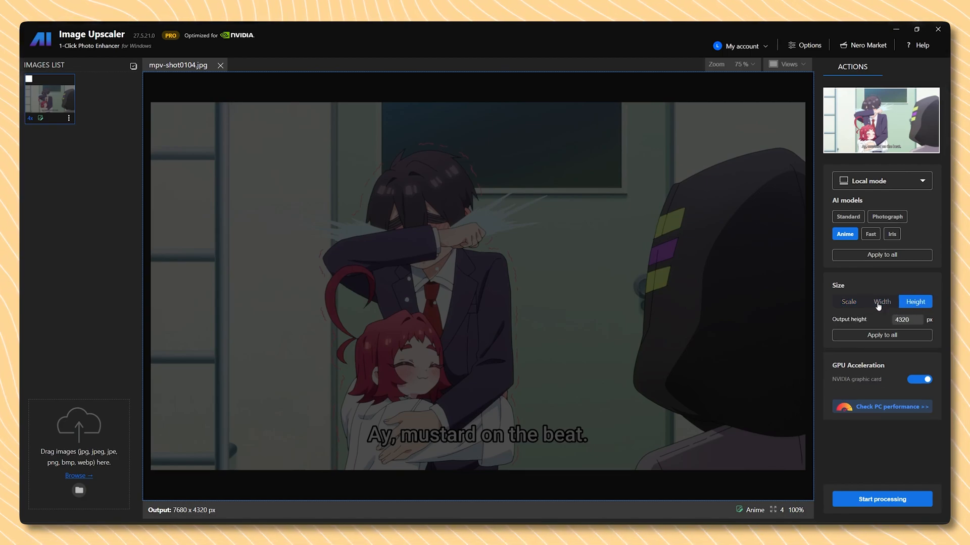
pyautogui.click(847, 301)
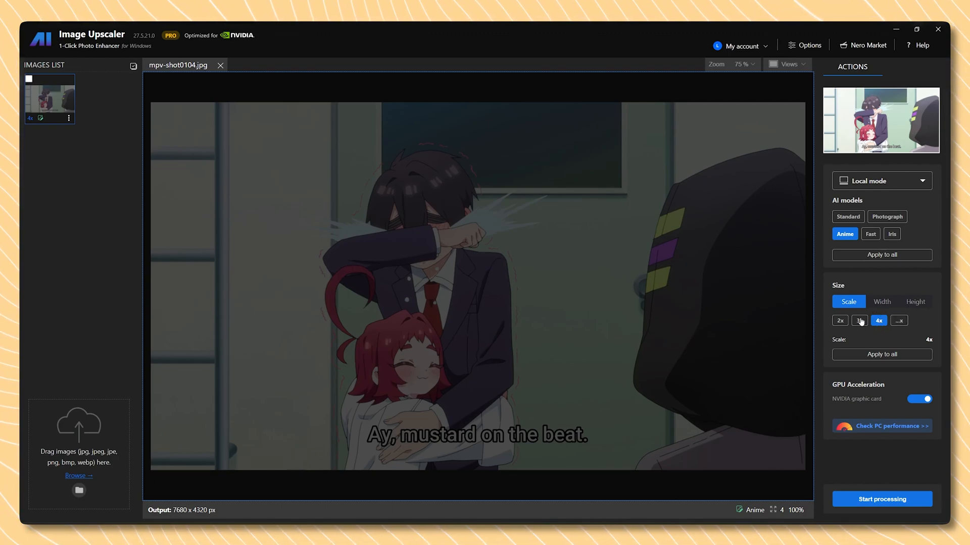
pyautogui.click(898, 320)
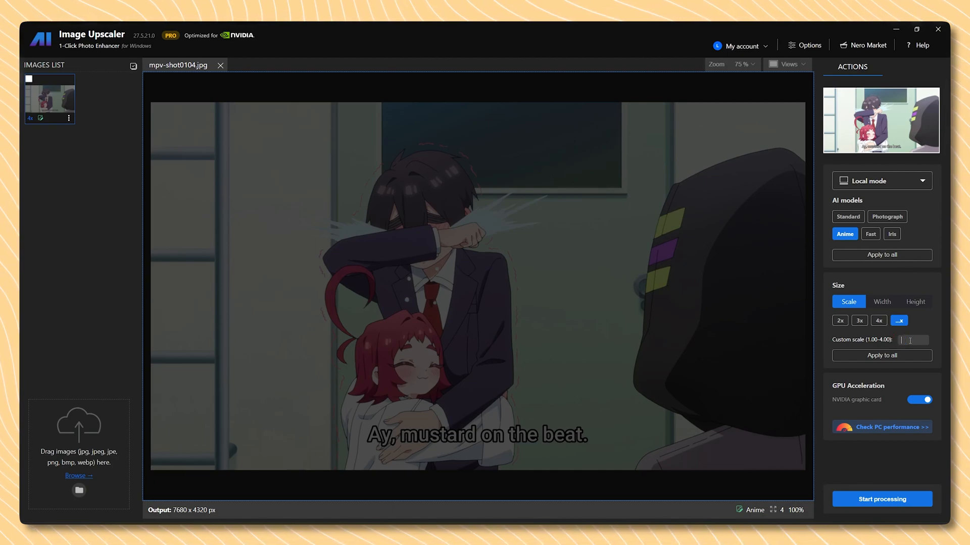
pyautogui.click(878, 320)
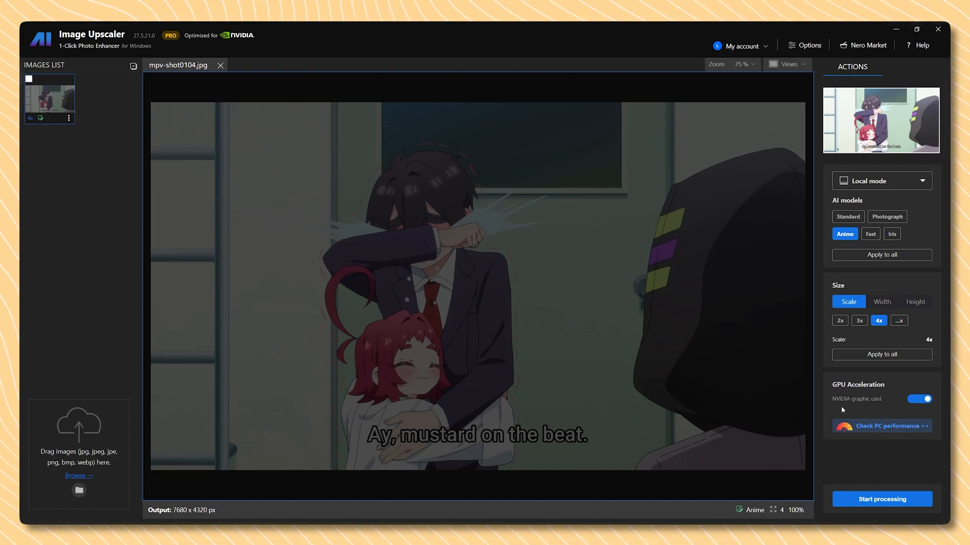
pyautogui.moveTo(847, 435)
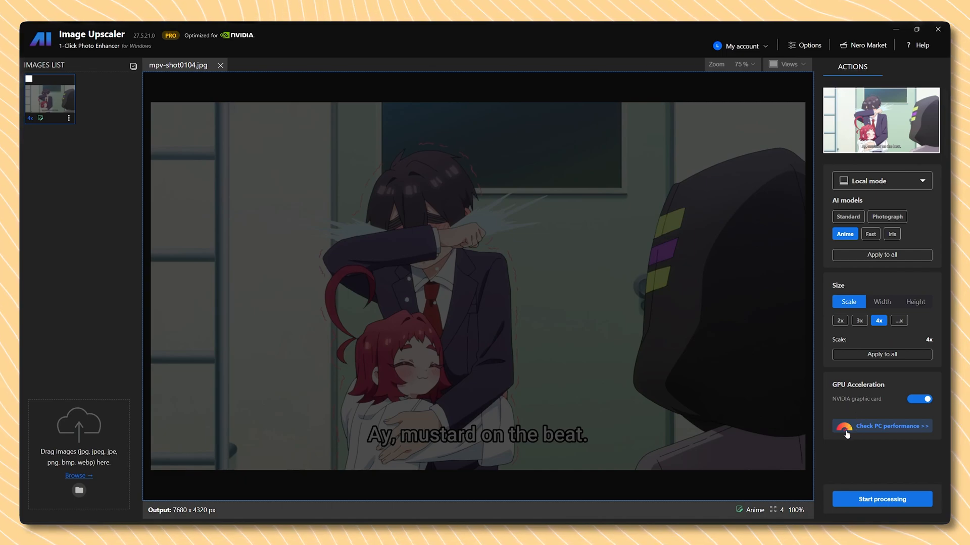
pyautogui.moveTo(825, 413)
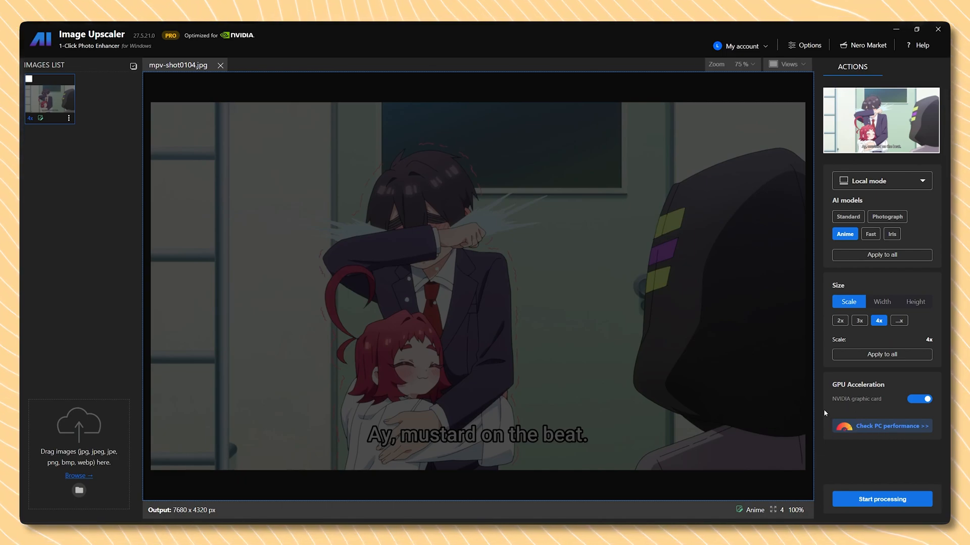
pyautogui.moveTo(870, 365)
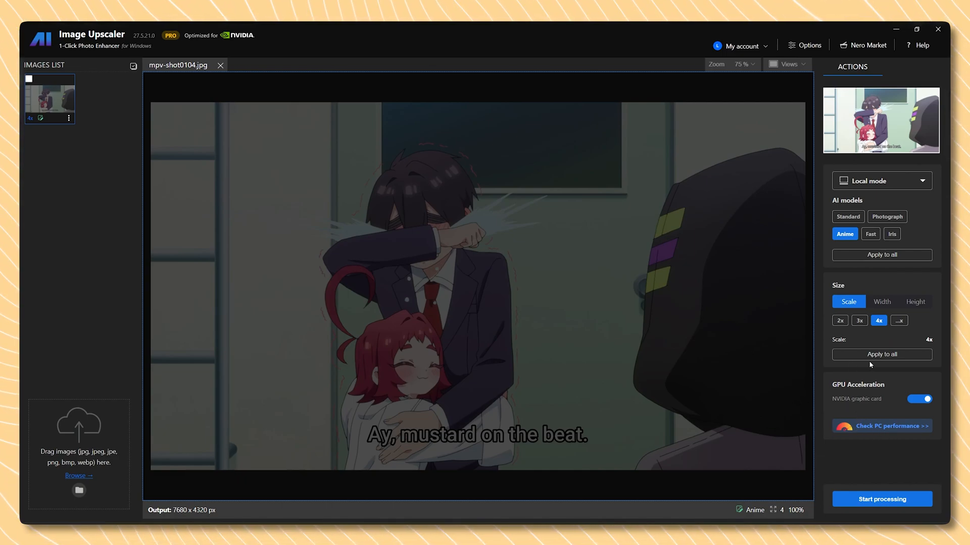
pyautogui.moveTo(807, 338)
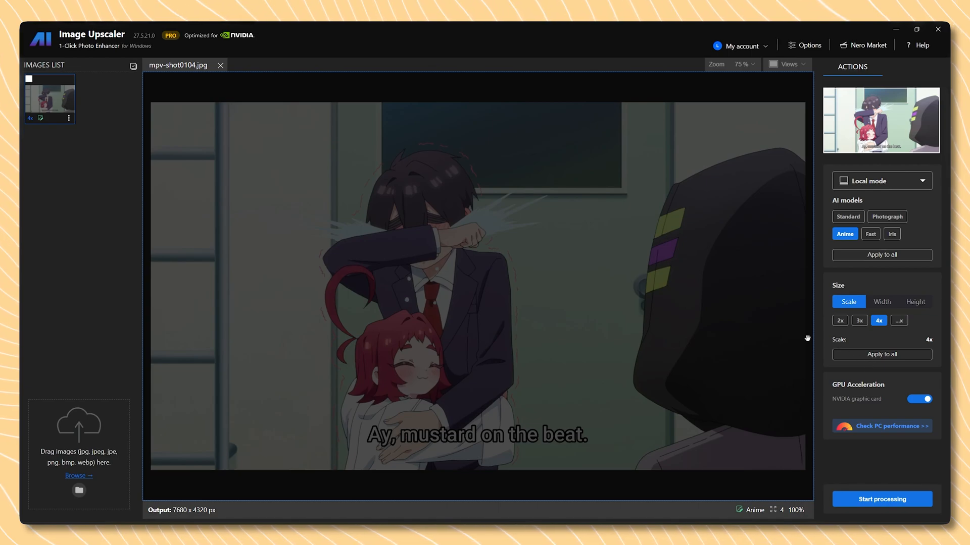
# Start processing the 4x Anime-model upscale of the screenshot
pyautogui.click(881, 499)
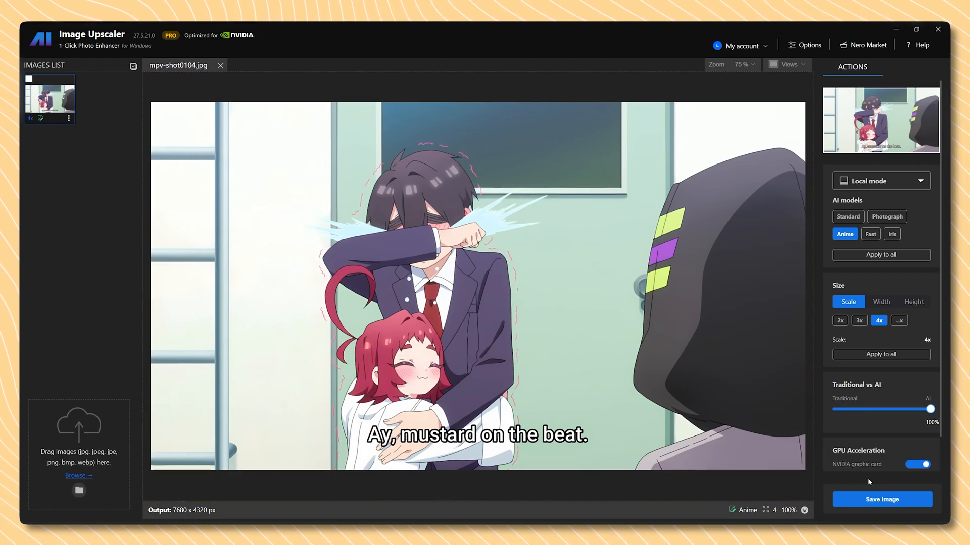
pyautogui.moveTo(531, 398)
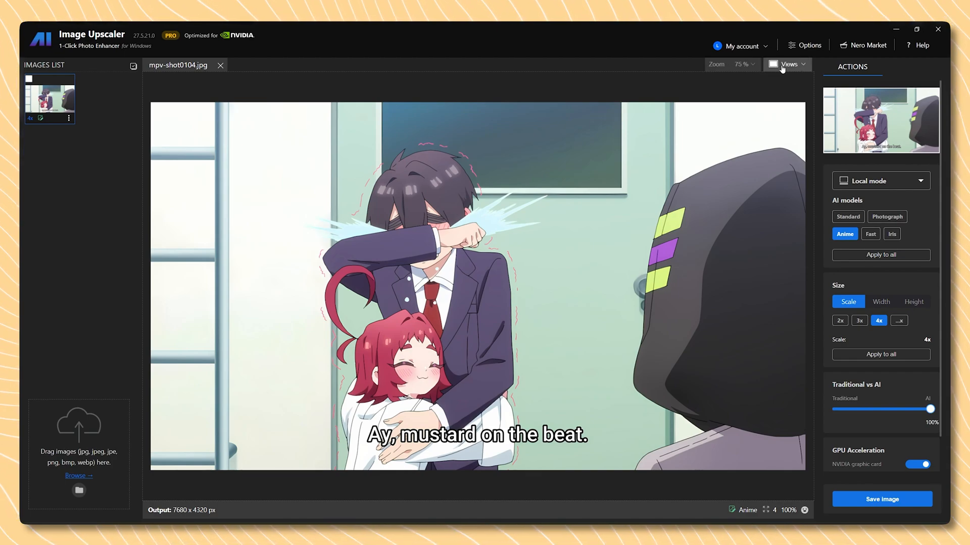
# Switch to the Slider view and zoom around to inspect original versus 7680 x 4320 output
pyautogui.click(739, 65)
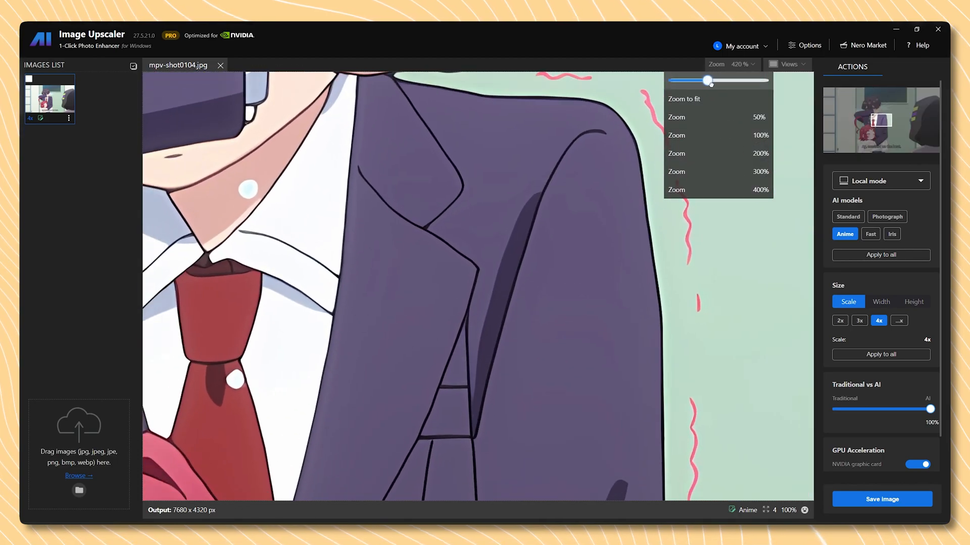
pyautogui.click(568, 270)
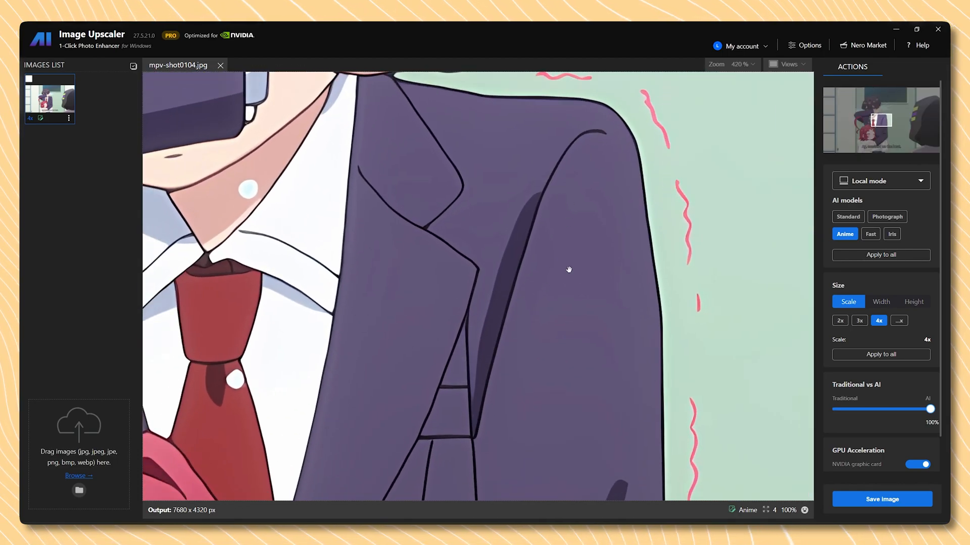
pyautogui.moveTo(787, 64)
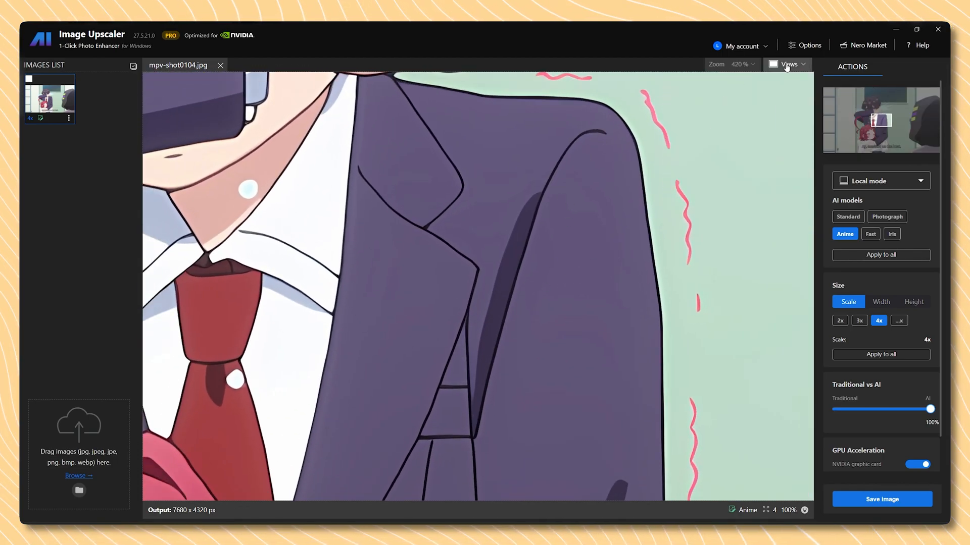
pyautogui.click(788, 64)
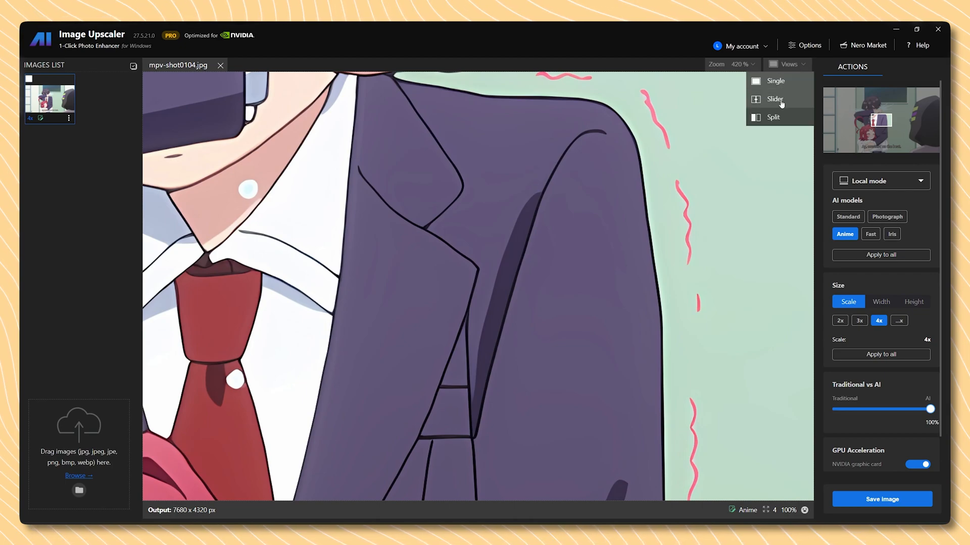
pyautogui.click(775, 99)
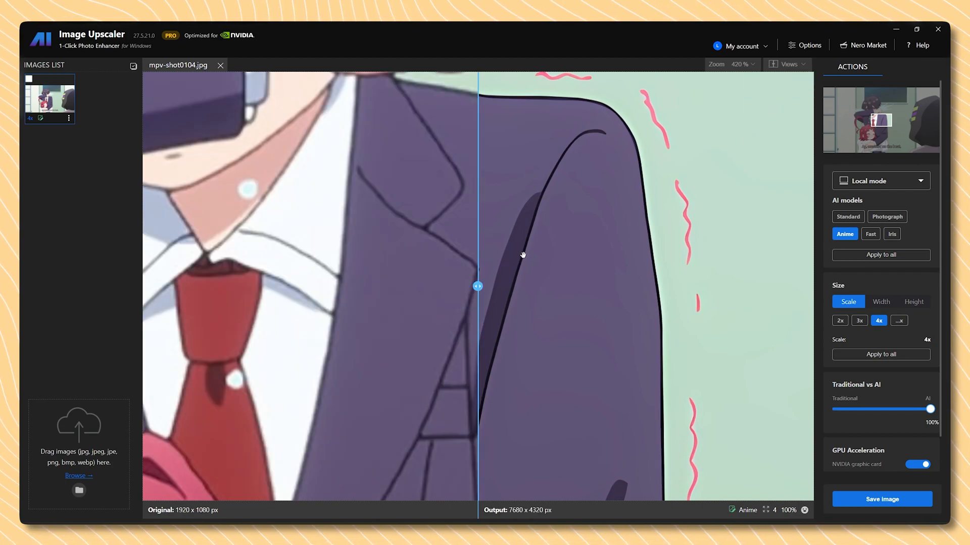
pyautogui.scroll(-3)
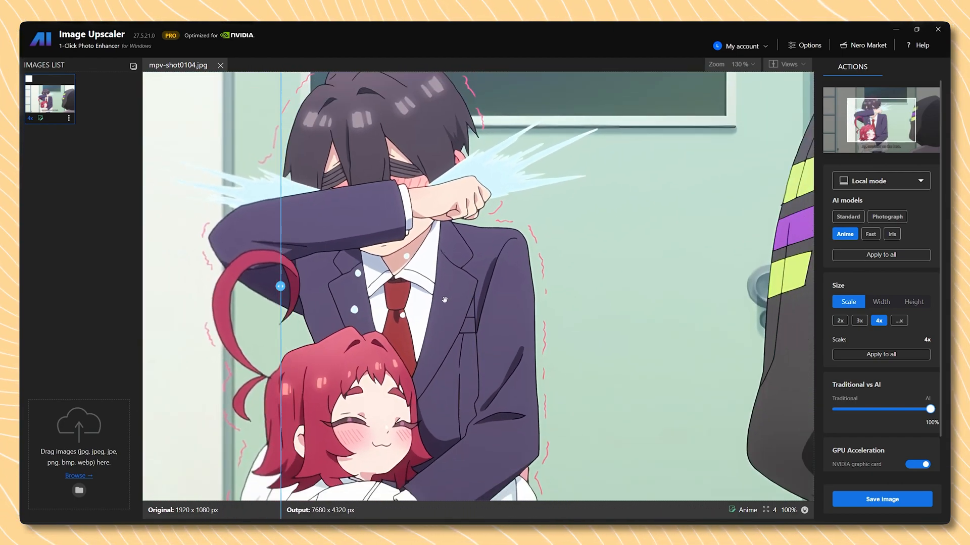
pyautogui.scroll(3)
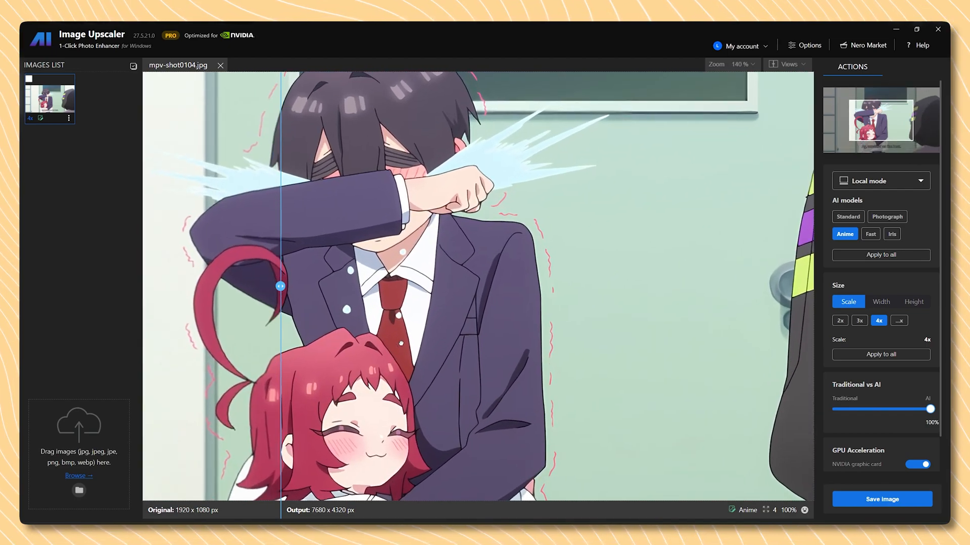
pyautogui.scroll(3)
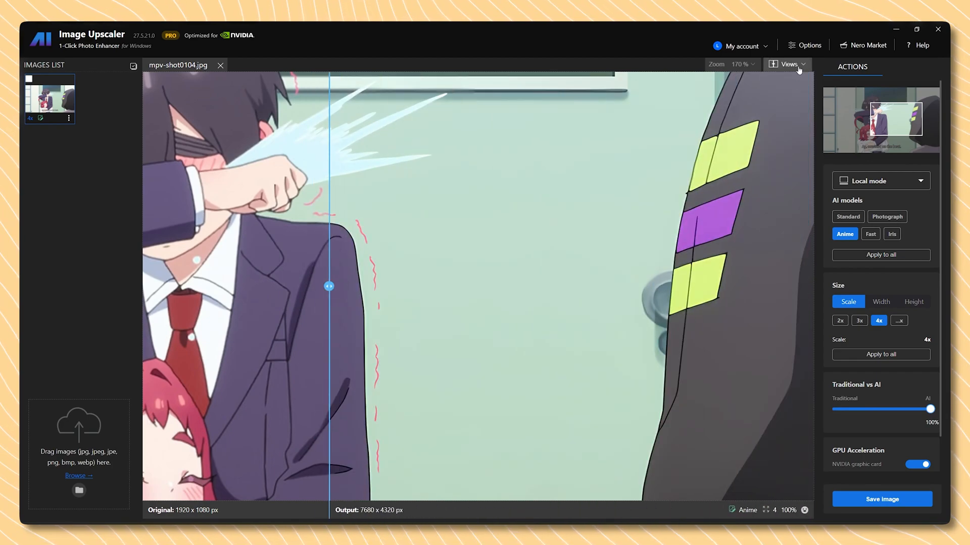
# Choose Split view and zoom out to show the whole frame side by side
pyautogui.click(786, 64)
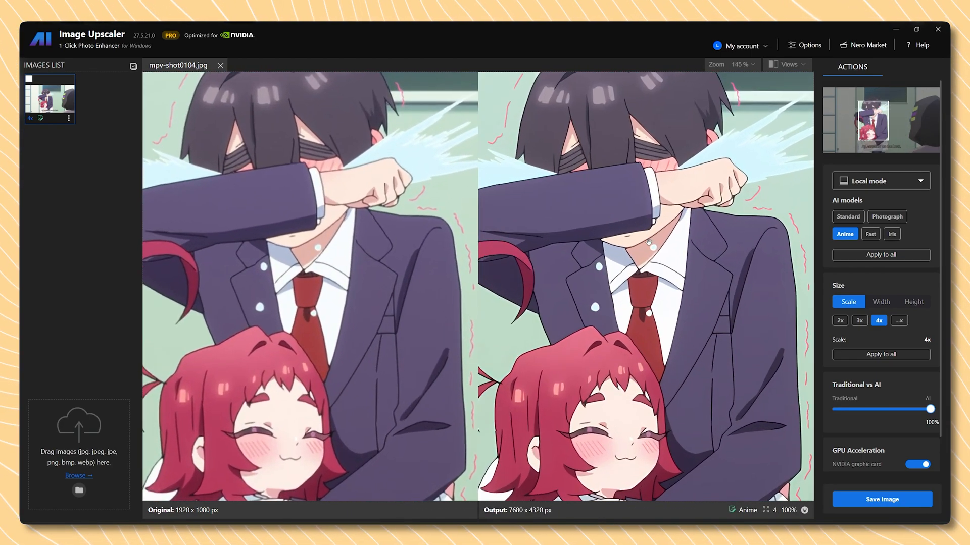
pyautogui.scroll(3)
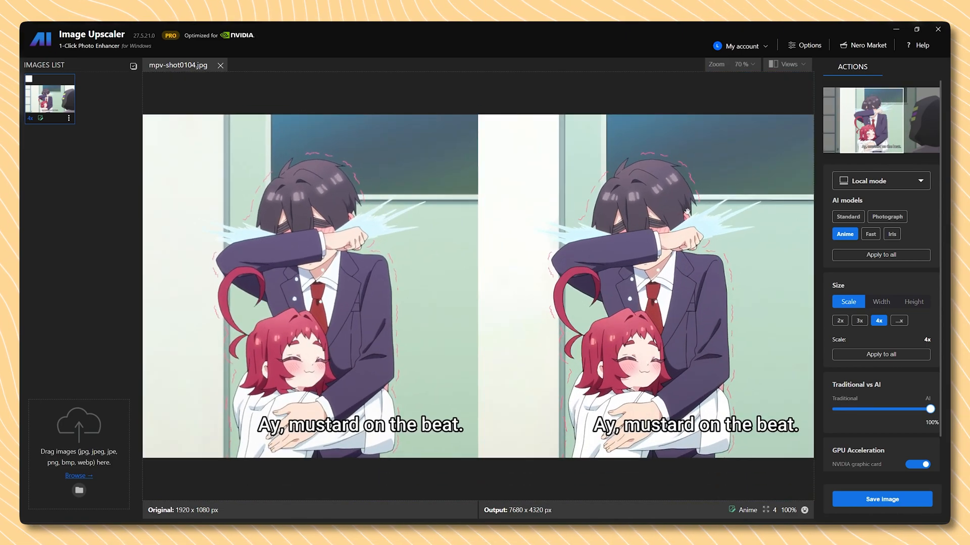
# Pass through Single view back to the Slider comparison and zoom out
pyautogui.click(742, 64)
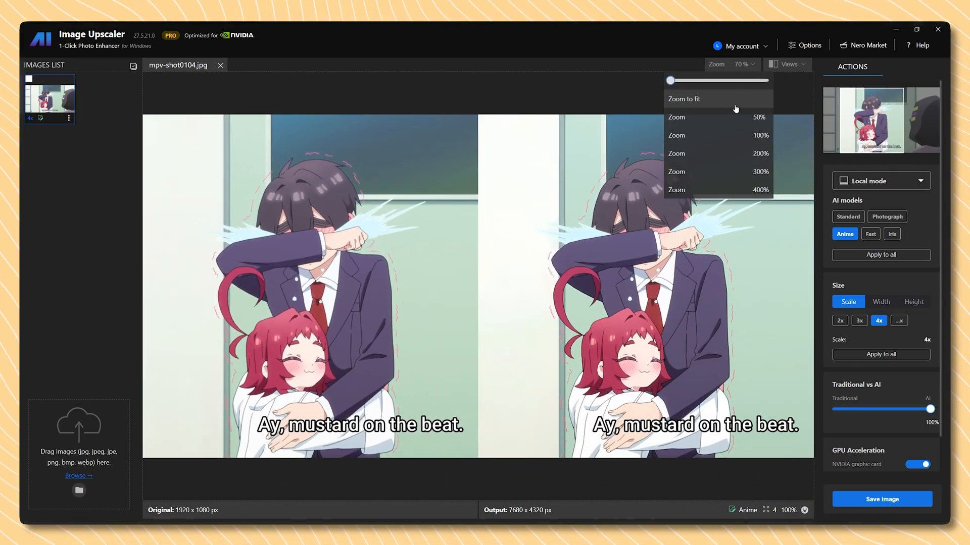
pyautogui.click(786, 64)
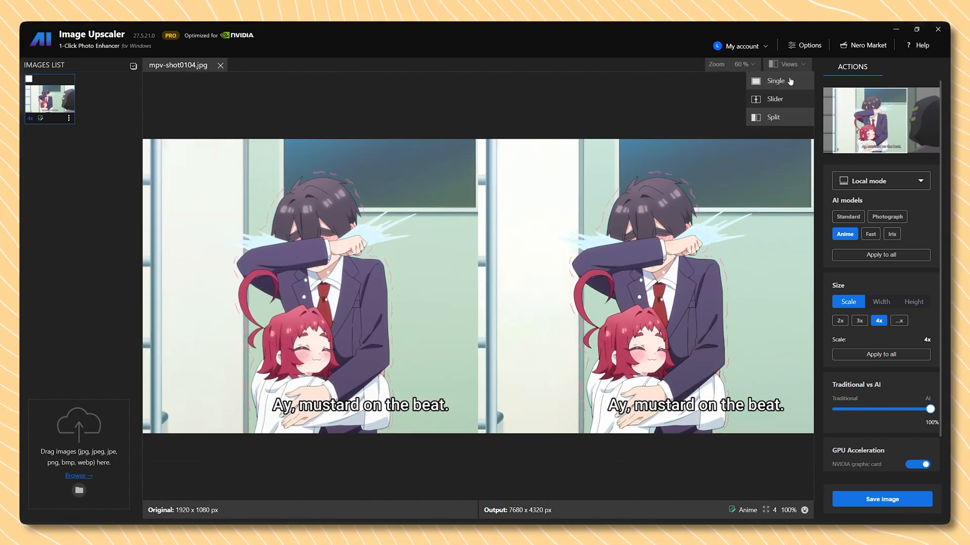
pyautogui.click(775, 80)
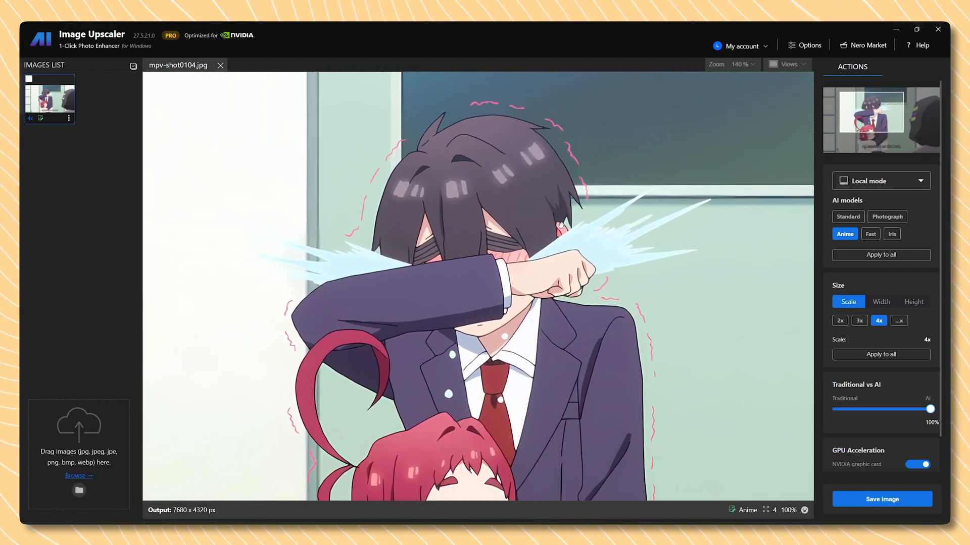
pyautogui.click(787, 65)
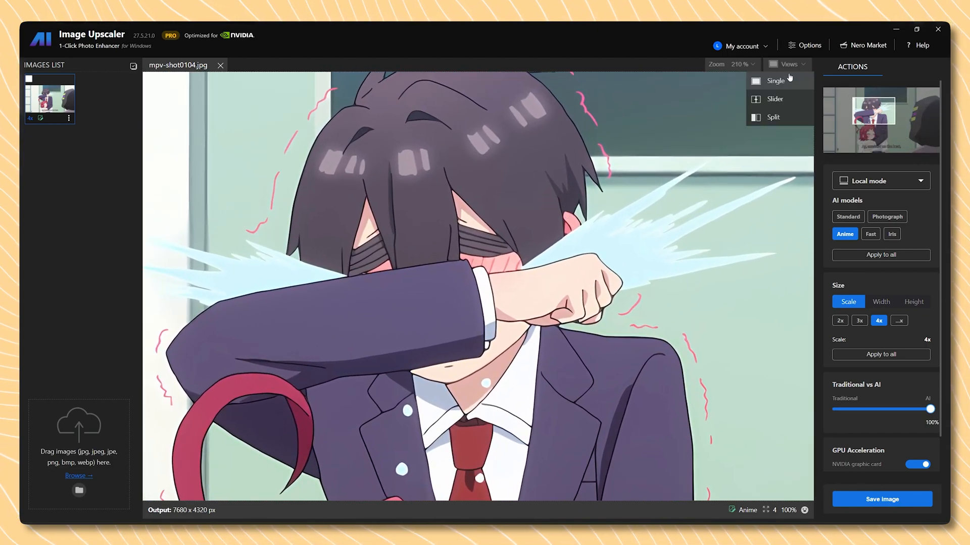
pyautogui.click(774, 98)
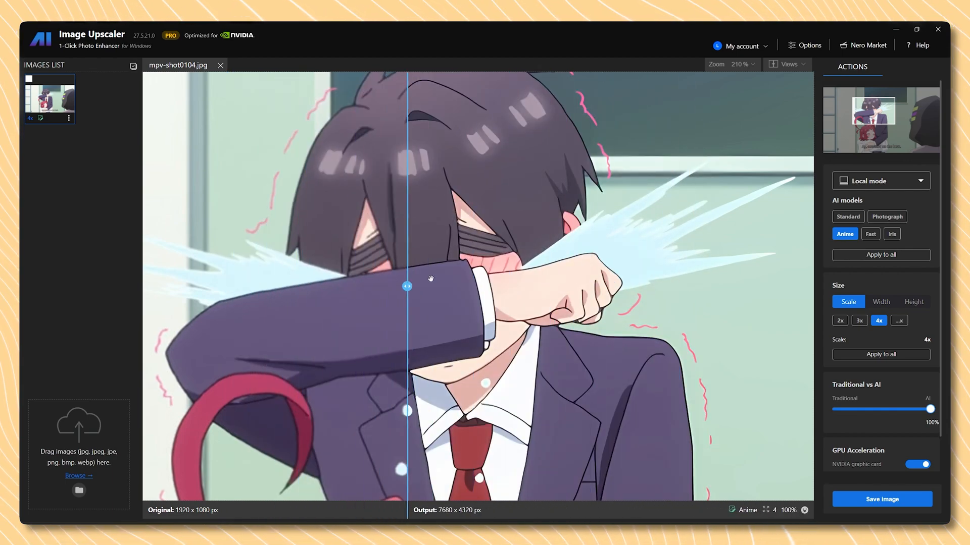
pyautogui.scroll(-3)
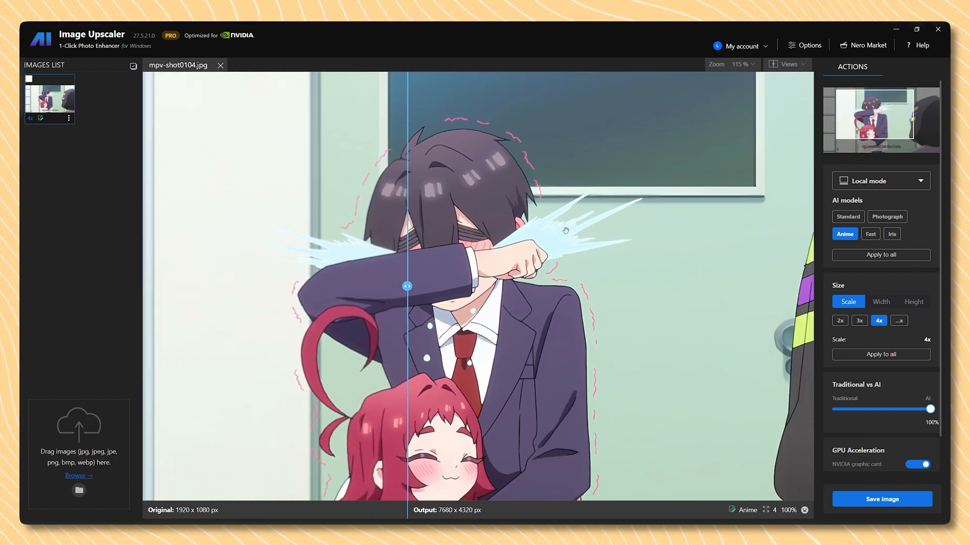
pyautogui.scroll(-3)
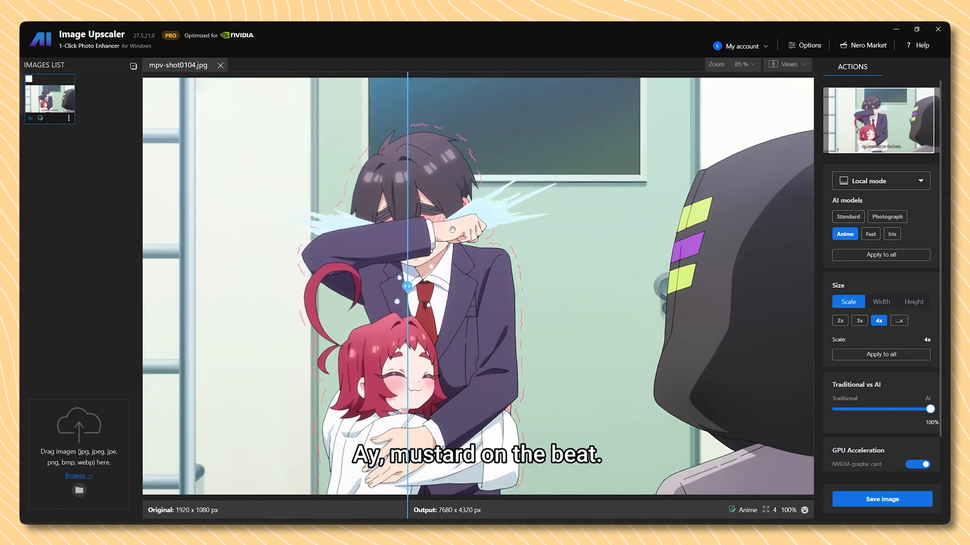